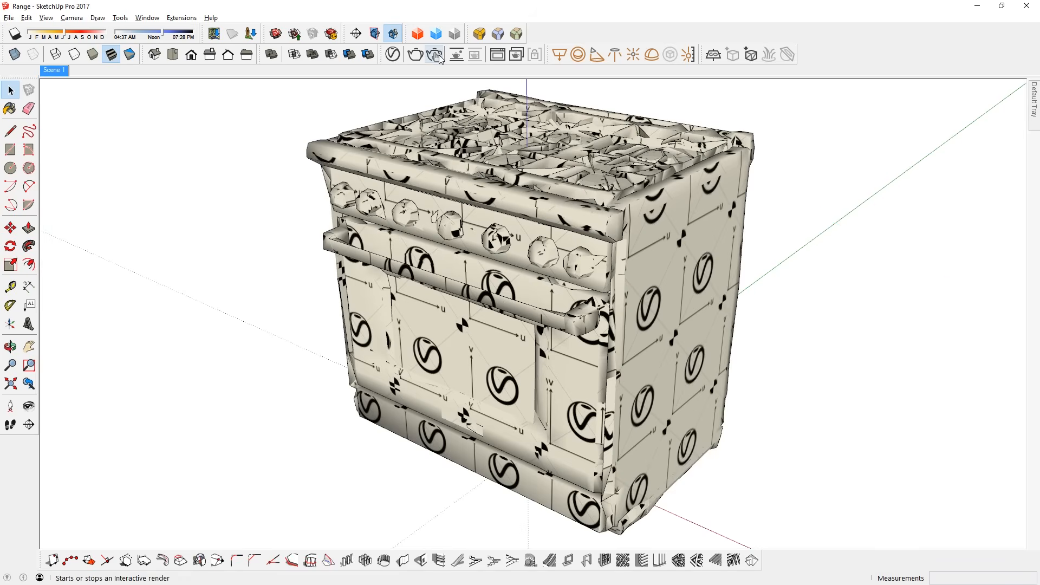
- Stop the V-Ray interactive render so the range shows plain grey materials
left_click(435, 55)
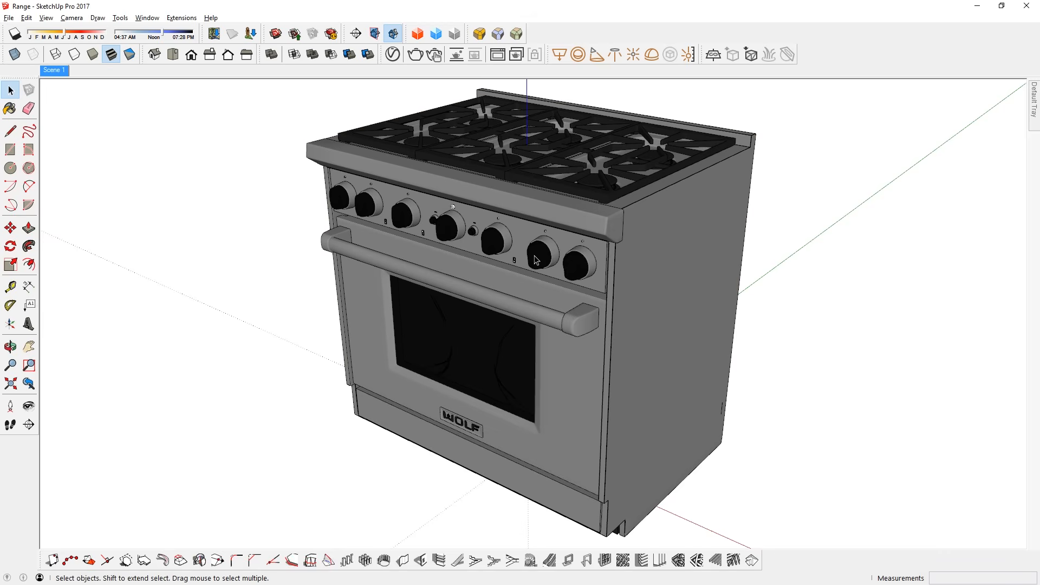
mouse_move(535, 326)
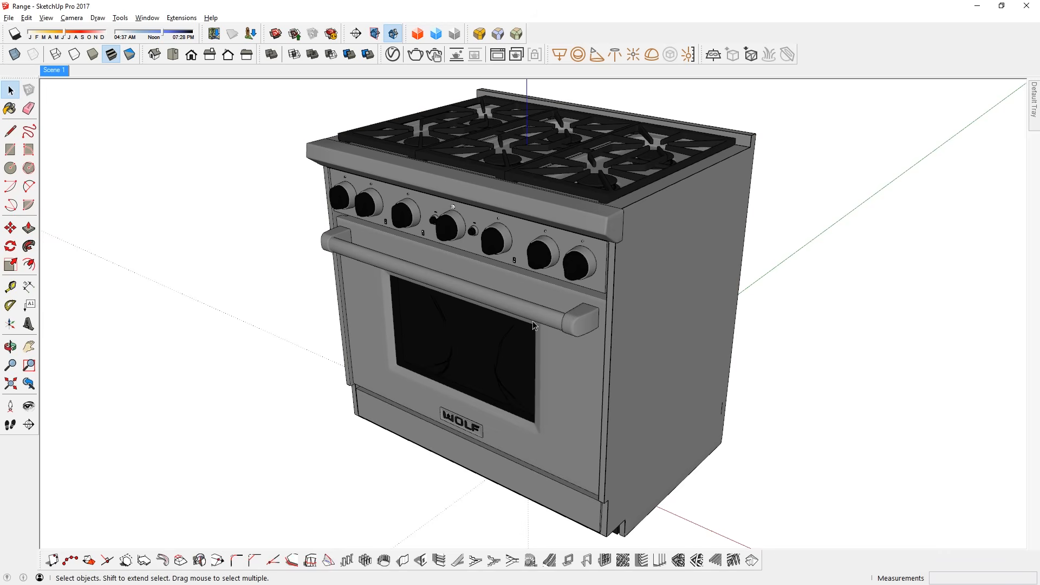
- Save the Range model via File > Save, then select the whole range
left_click(10, 18)
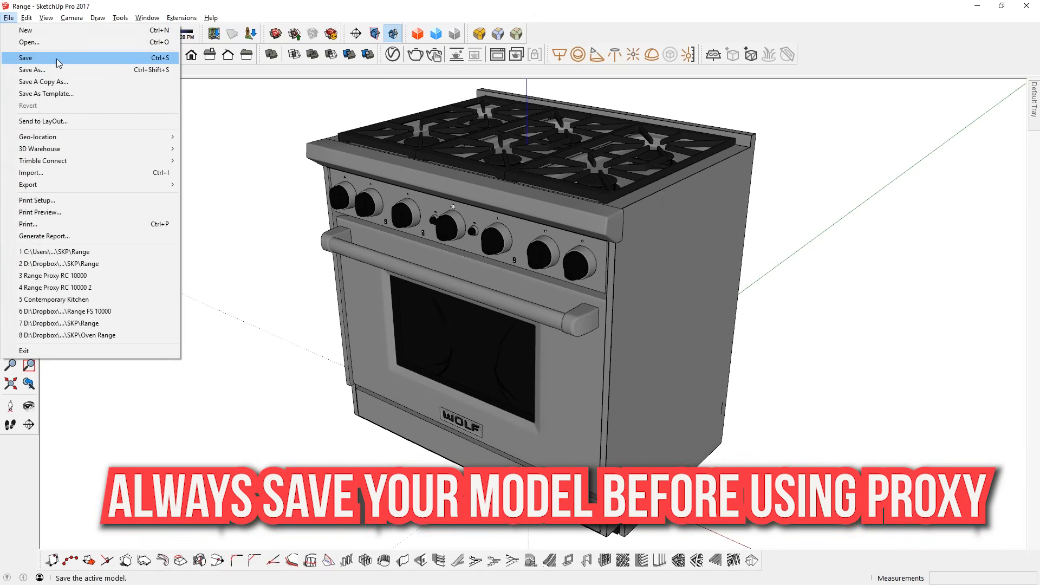
left_click(26, 57)
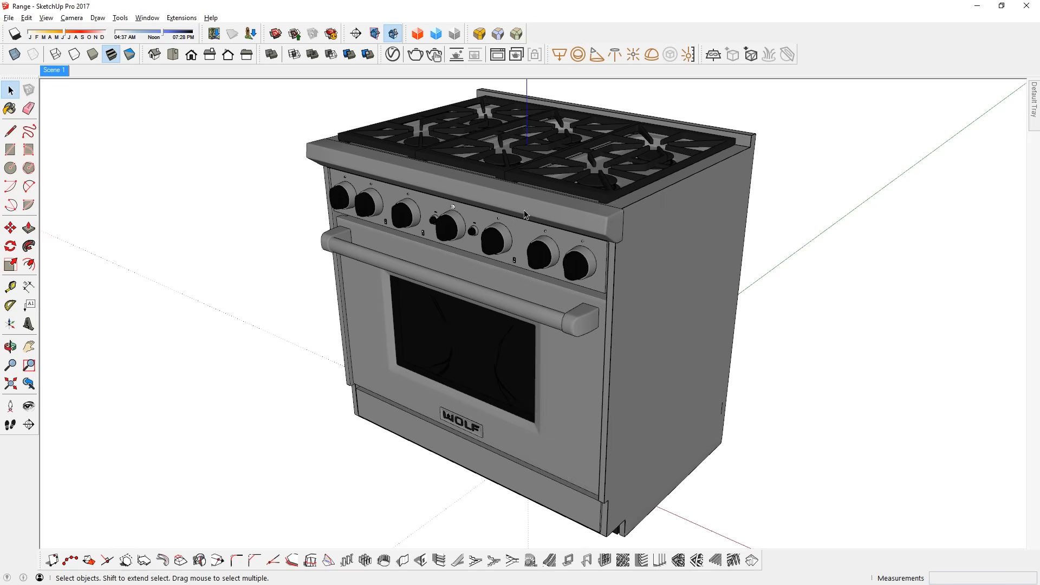
mouse_move(467, 196)
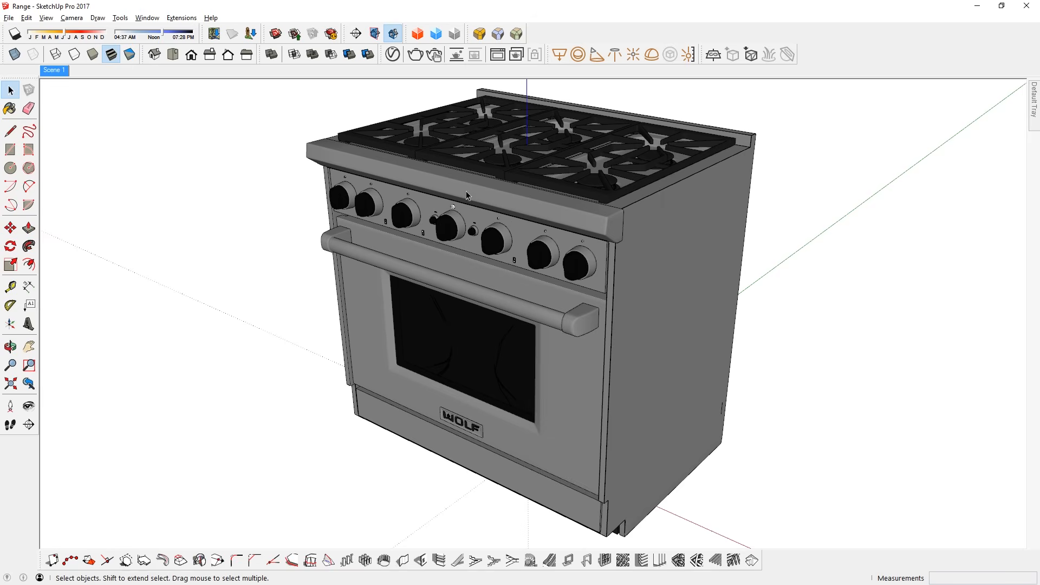
left_click(469, 193)
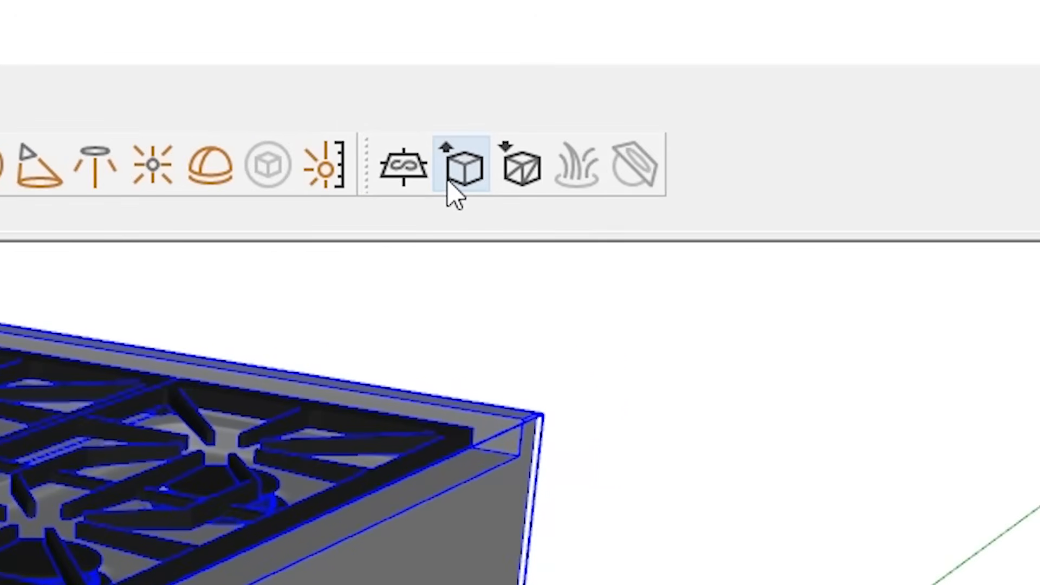
mouse_move(463, 165)
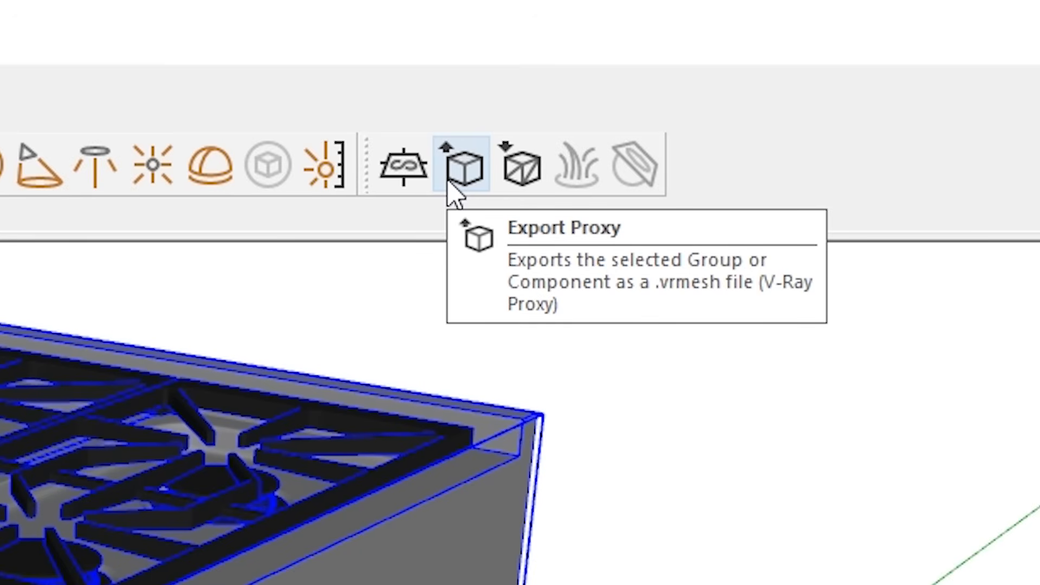
- Set up a V-Ray proxy export saved as 'Range proxy' in the Proxies folder
left_click(463, 164)
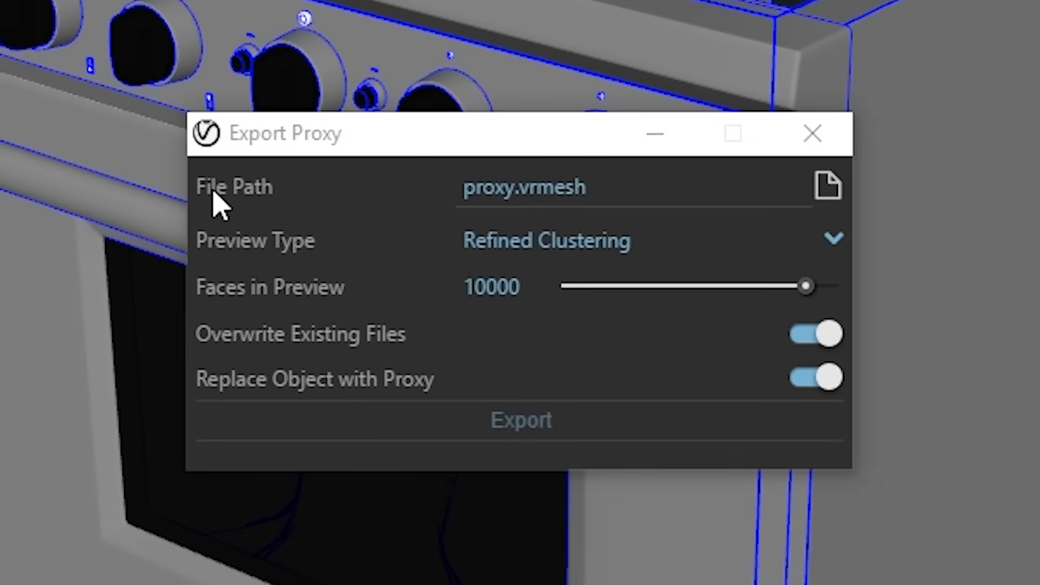
mouse_move(827, 185)
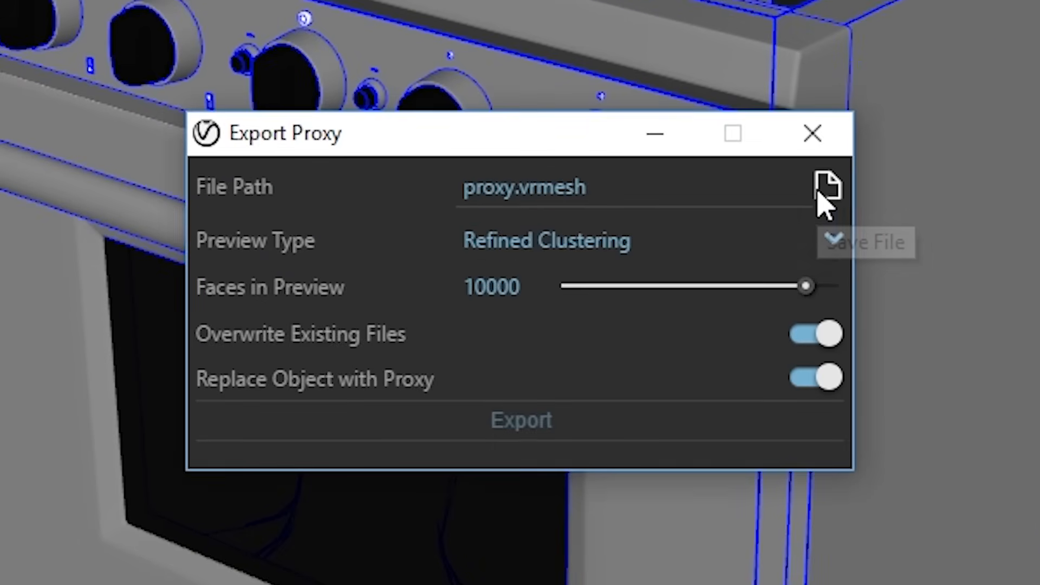
left_click(826, 188)
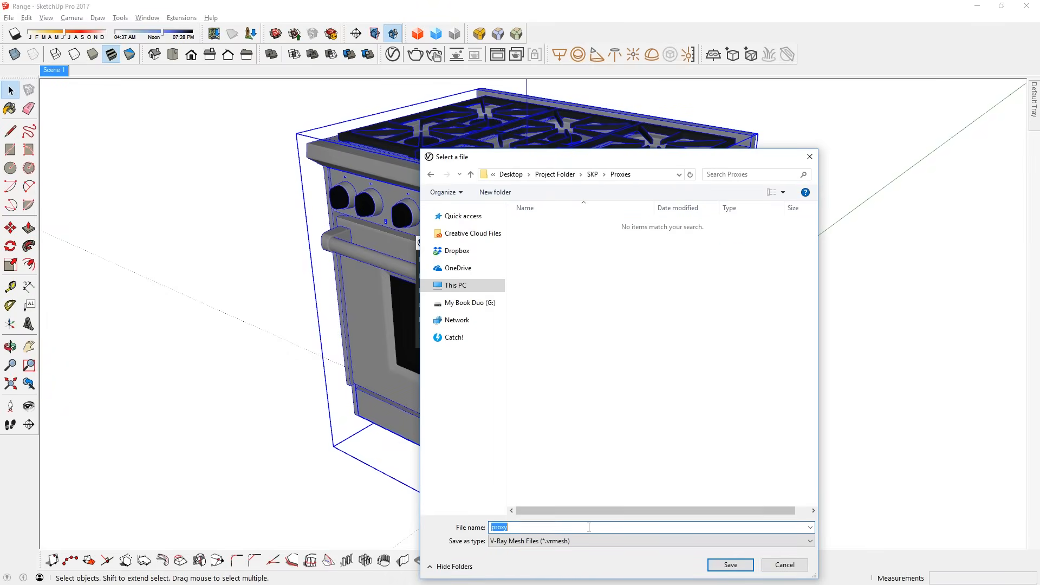
type("Range proxy")
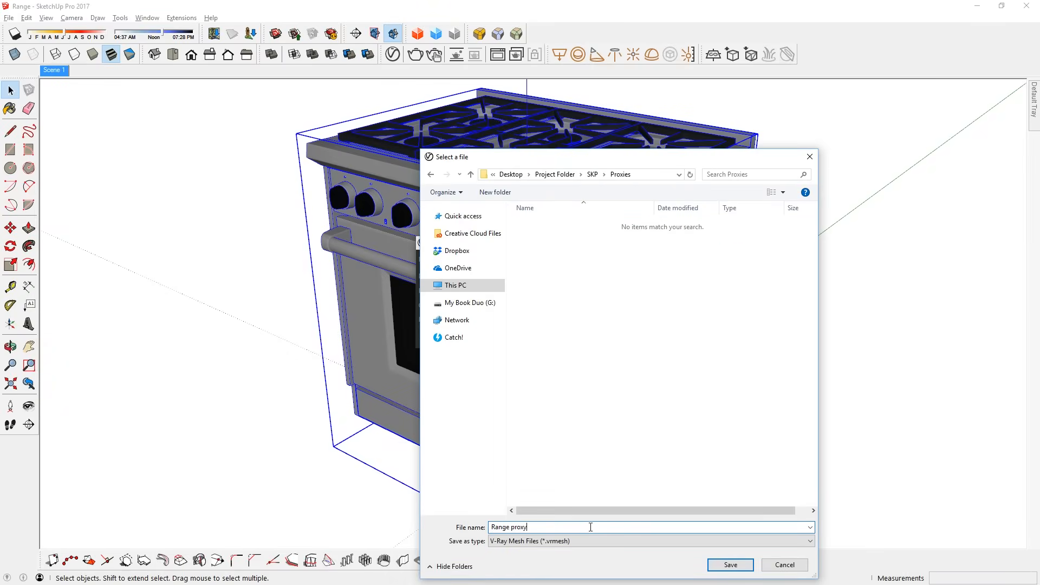
left_click(729, 564)
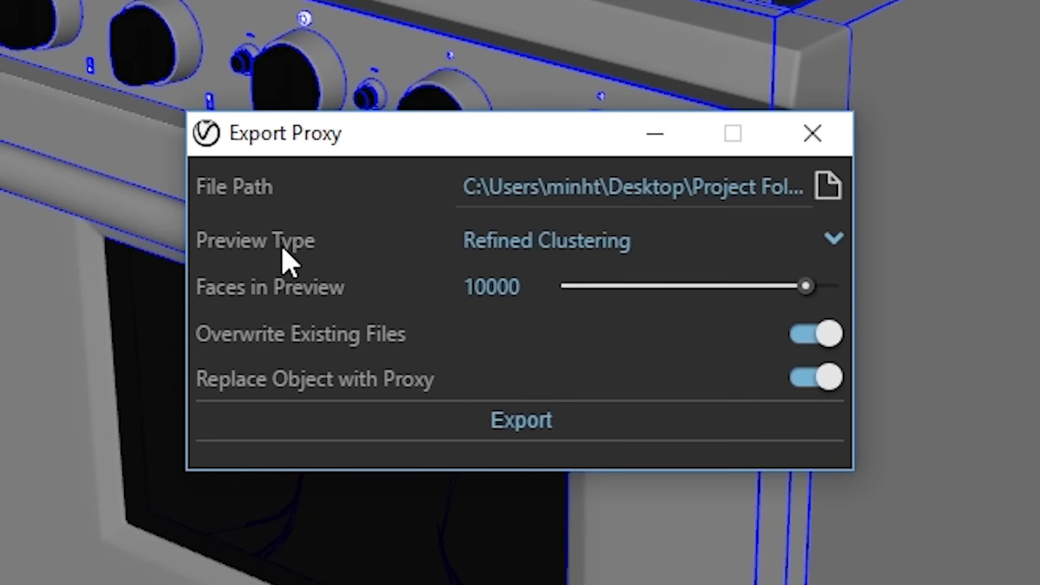
mouse_move(600, 265)
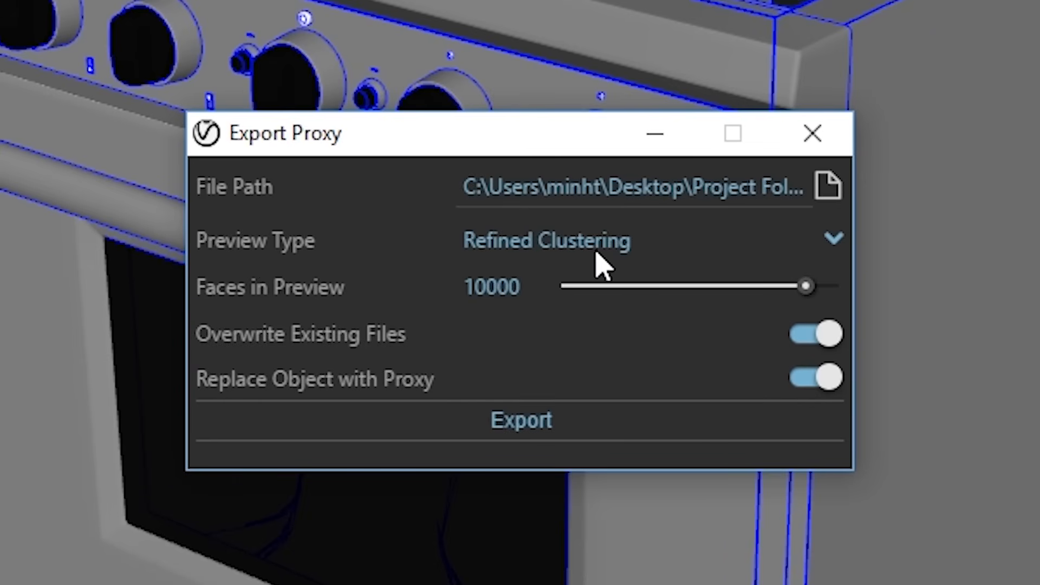
mouse_move(610, 265)
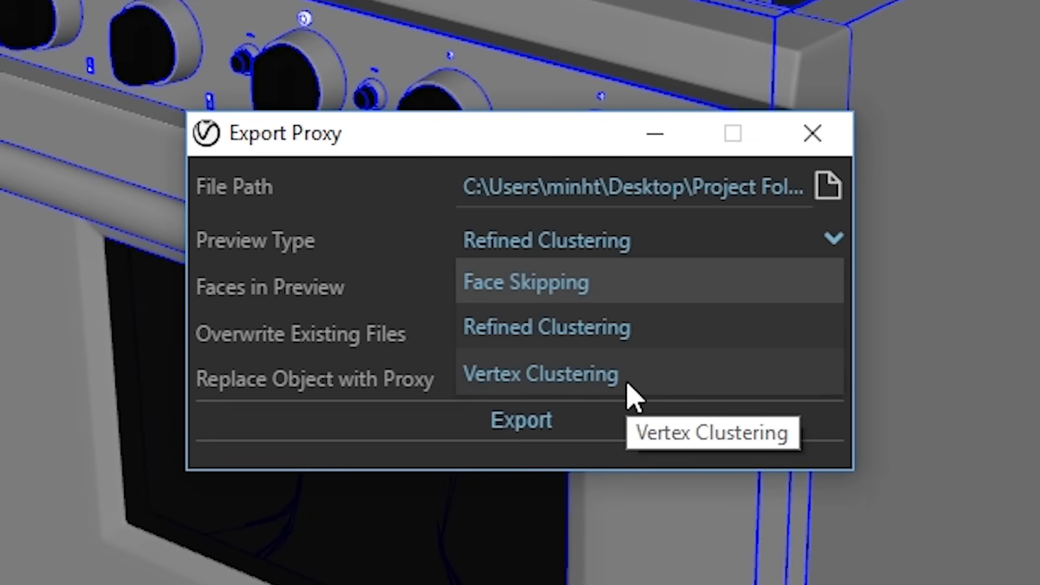
left_click(540, 373)
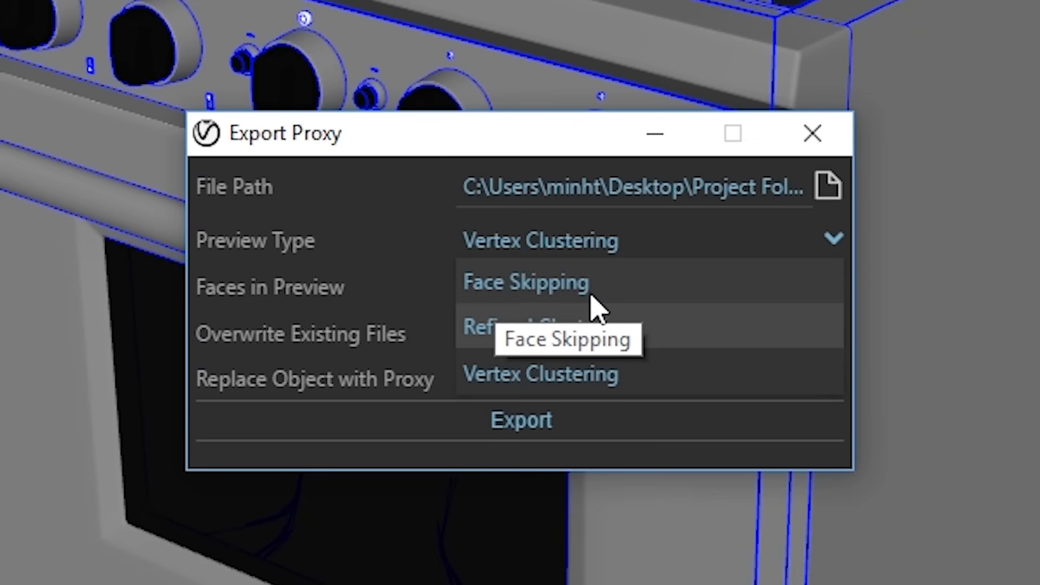
left_click(527, 281)
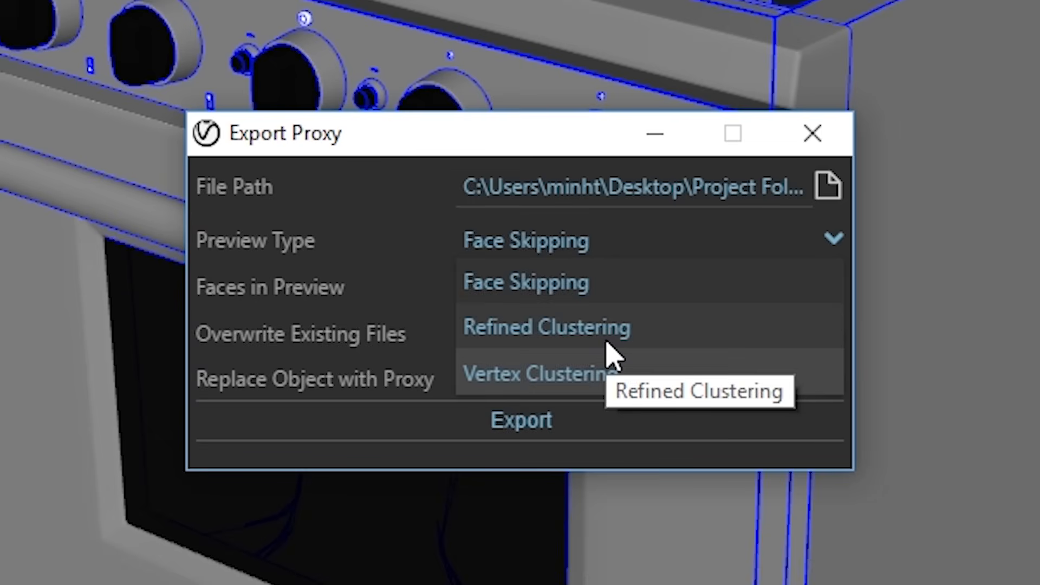
left_click(545, 326)
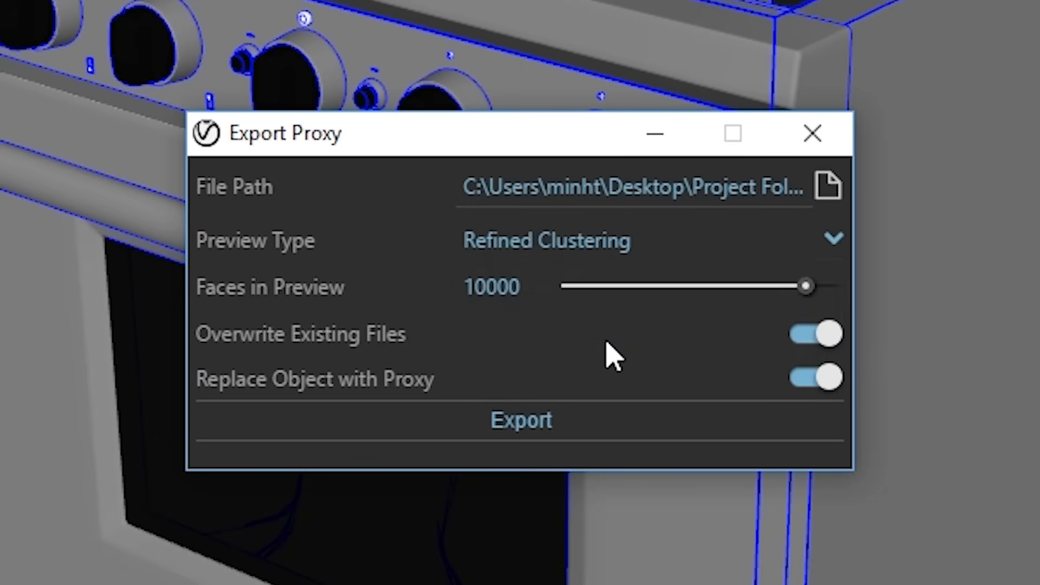
mouse_move(358, 306)
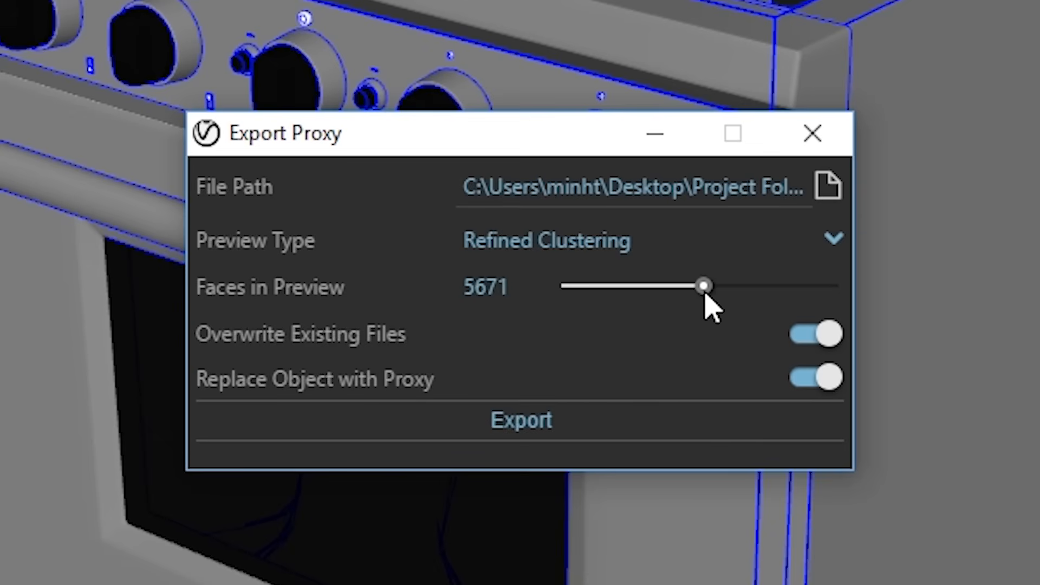
mouse_move(572, 313)
type("10000")
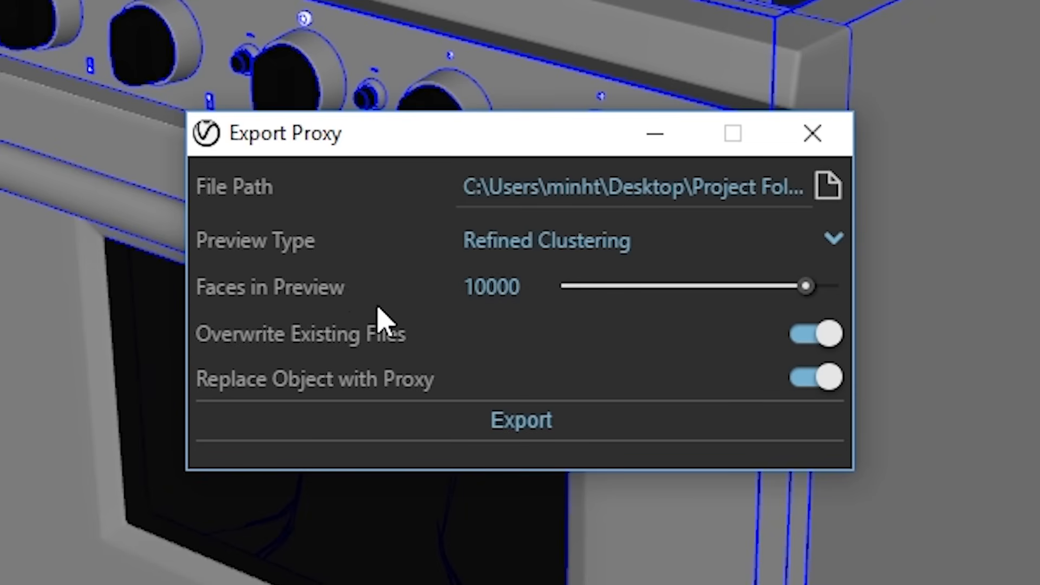
mouse_move(738, 384)
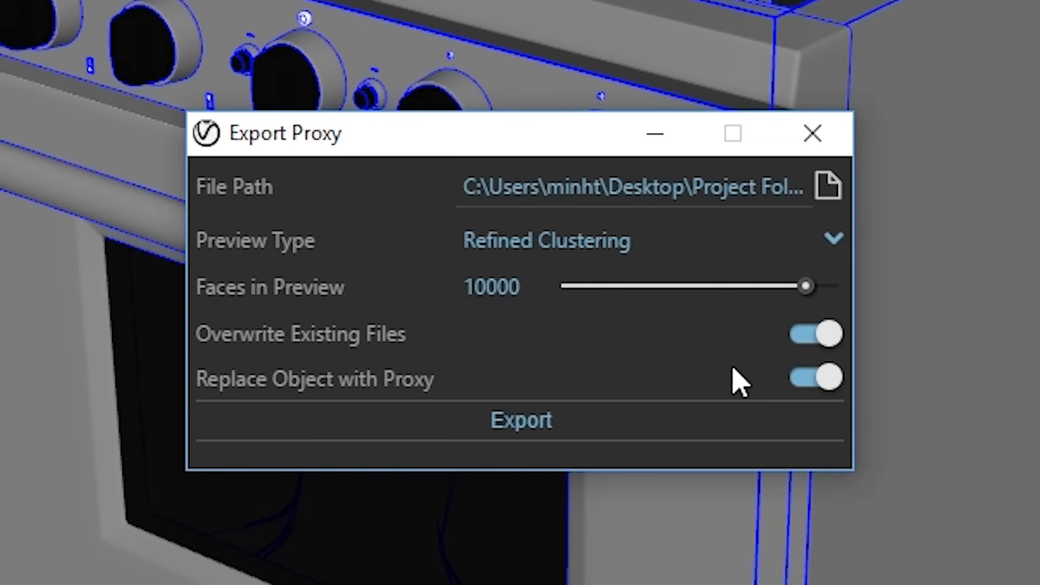
left_click(815, 334)
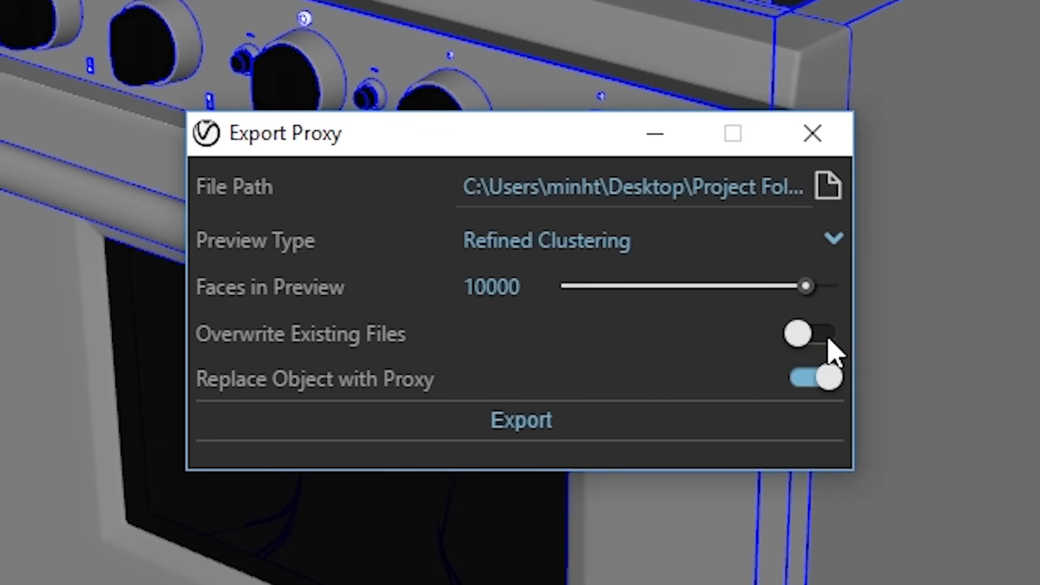
left_click(814, 333)
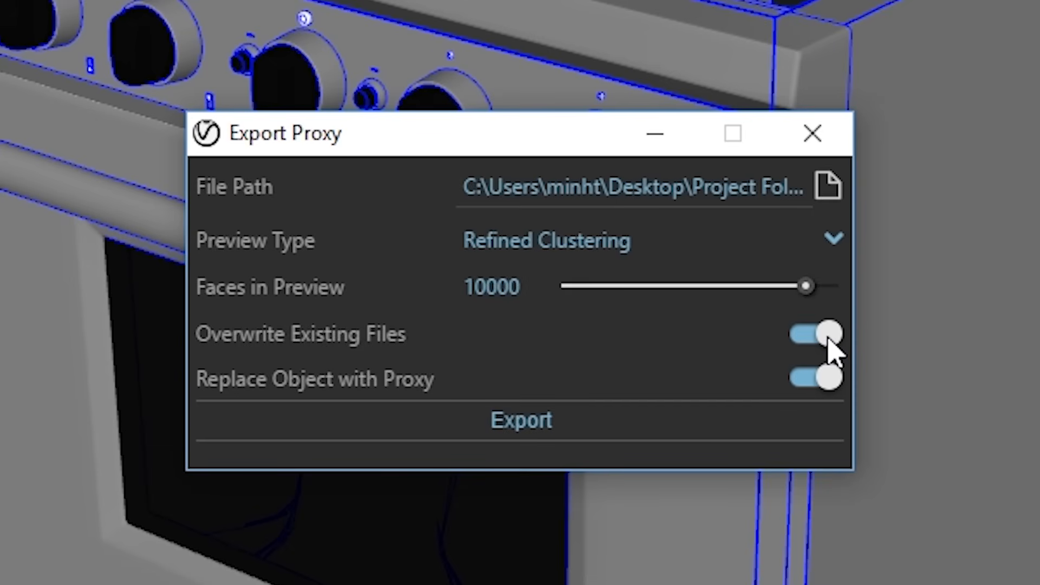
mouse_move(398, 387)
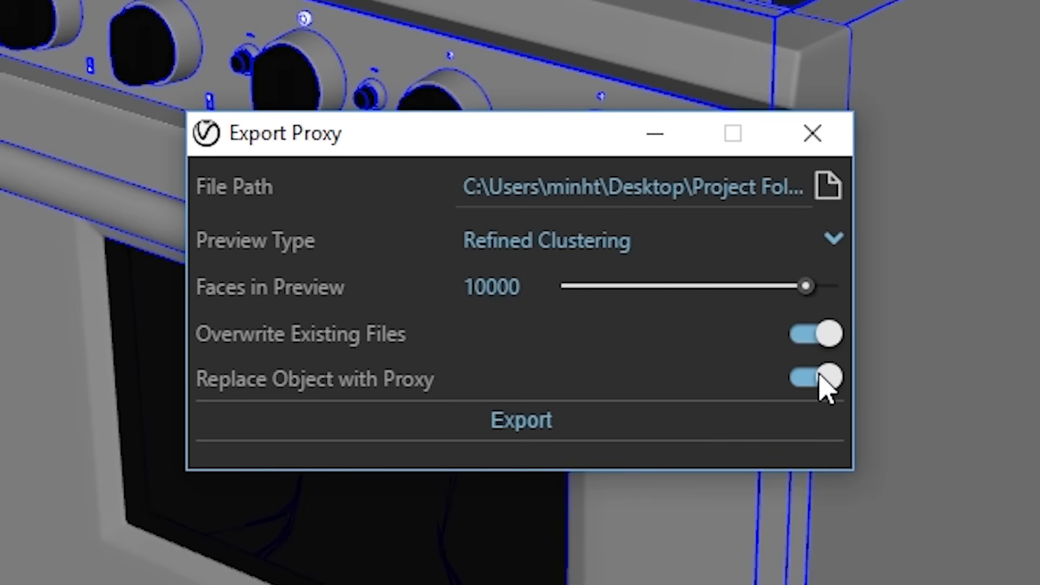
left_click(815, 379)
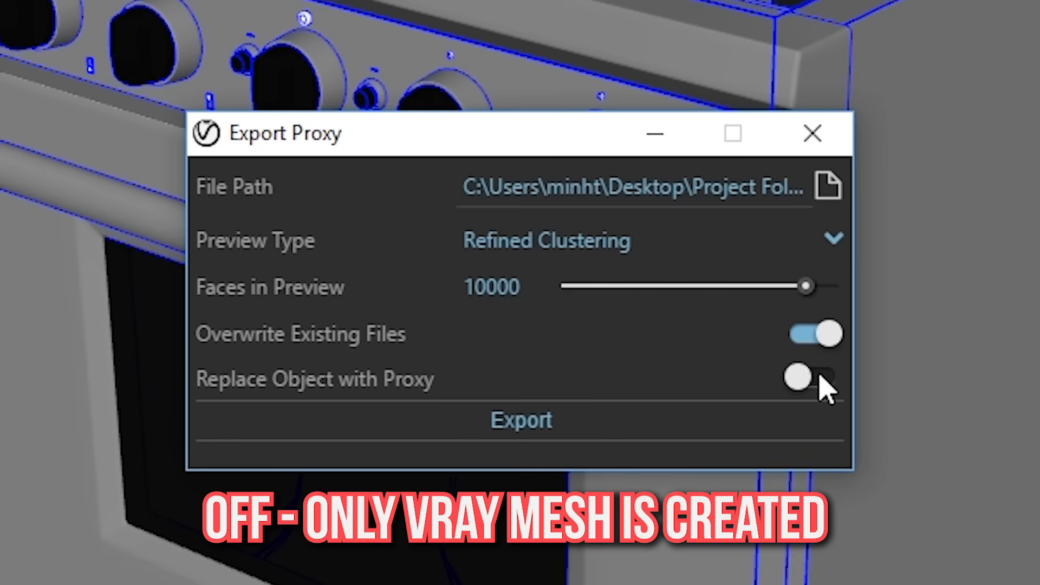
left_click(814, 378)
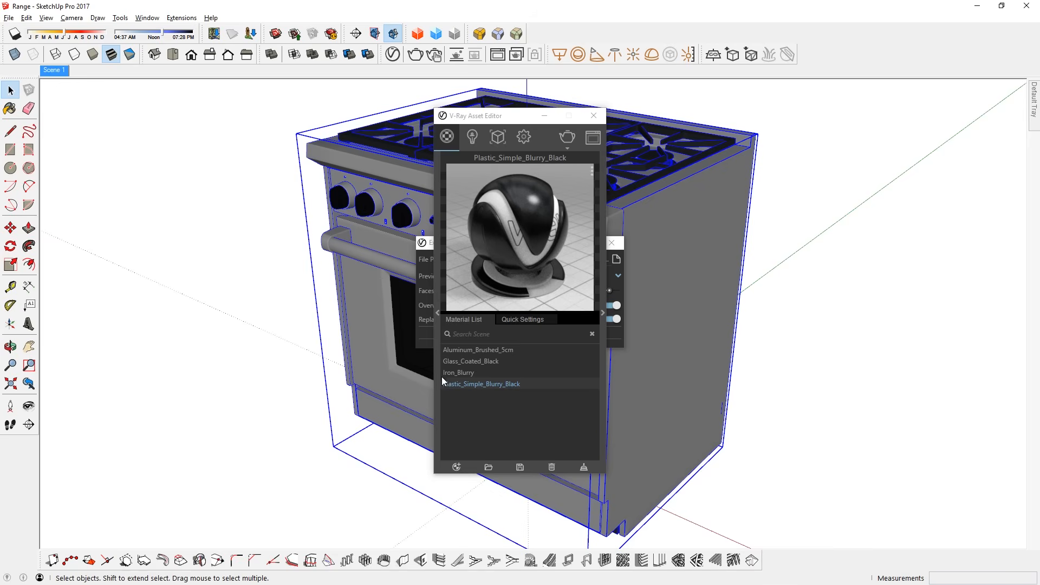
- Export the range as a proxy replacing the original model, overwriting existing files
left_click(471, 361)
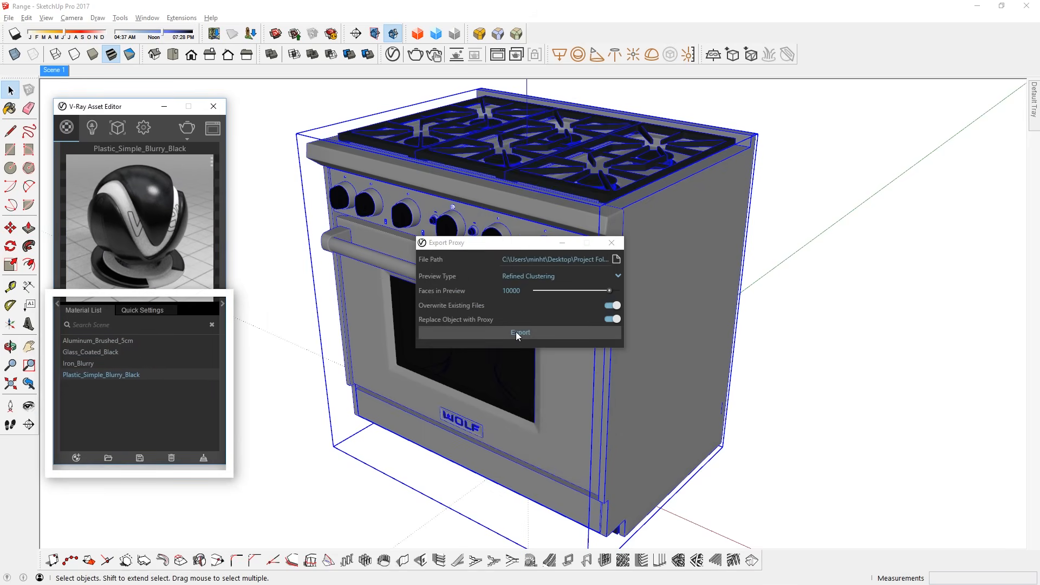
left_click(520, 333)
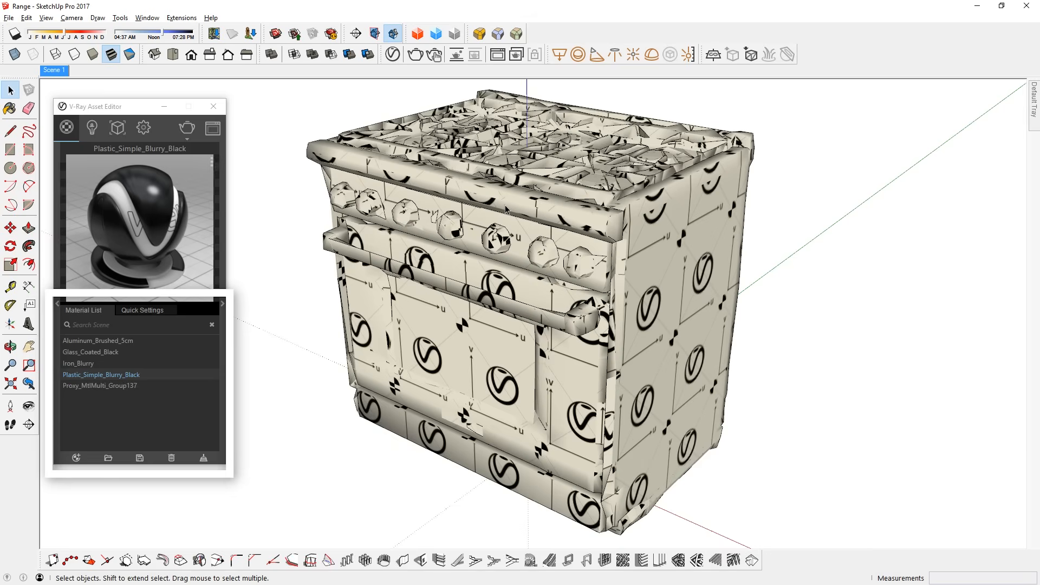
mouse_move(601, 219)
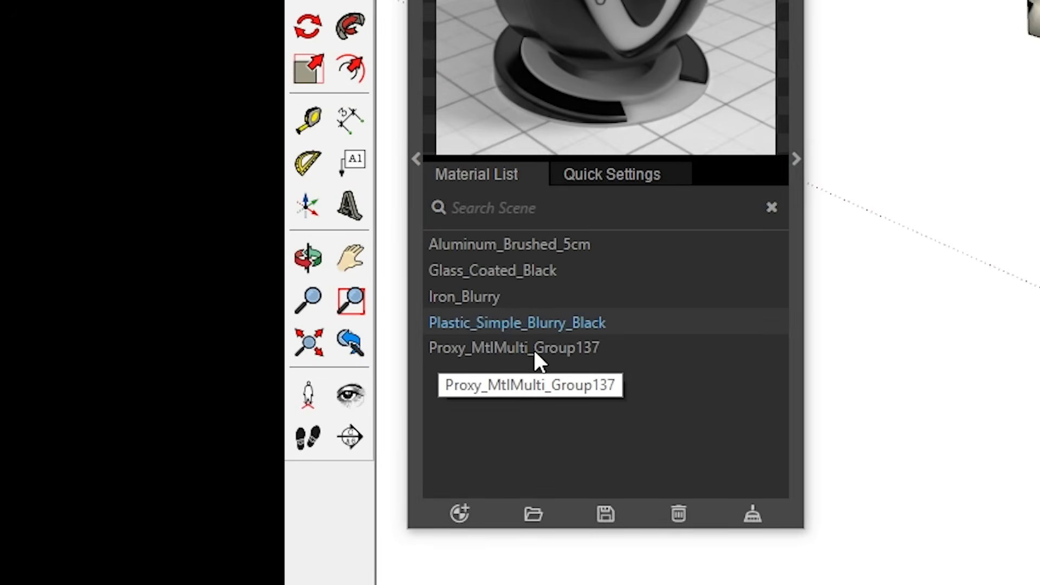
- Open Proxy_MtlMulti_Group137 to show its four original range material slots
left_click(513, 347)
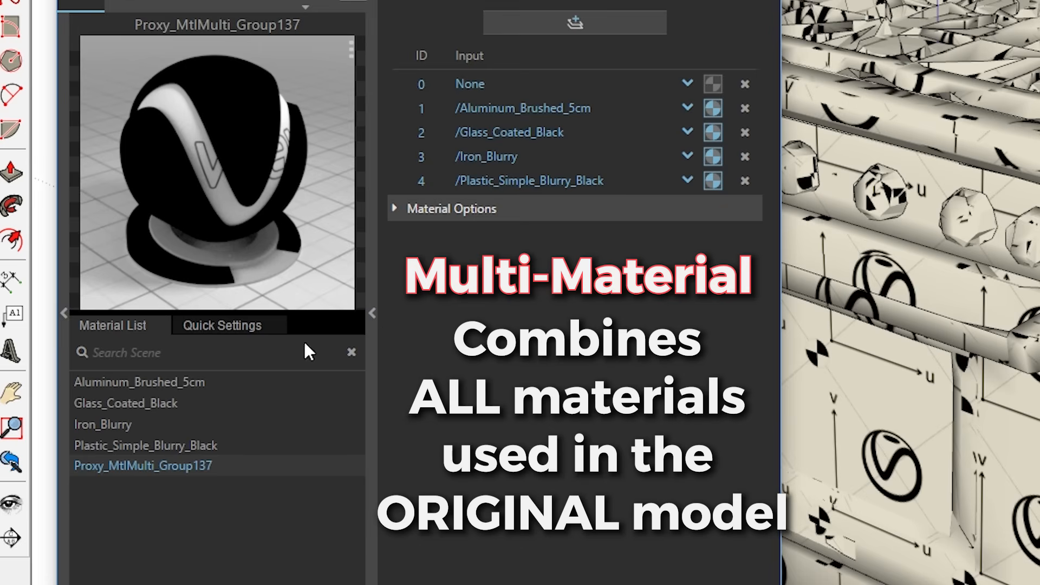
mouse_move(487, 137)
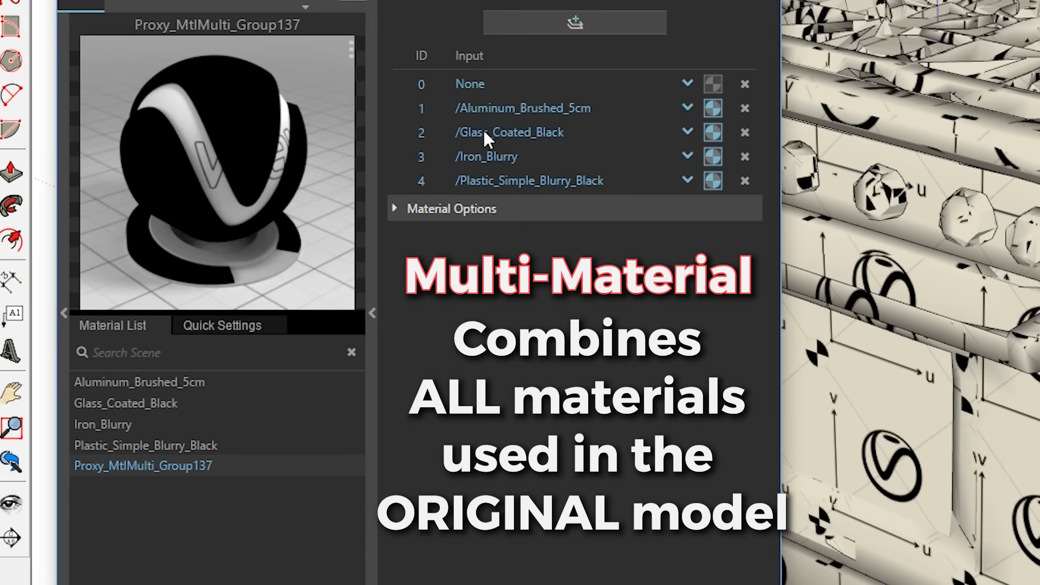
mouse_move(234, 430)
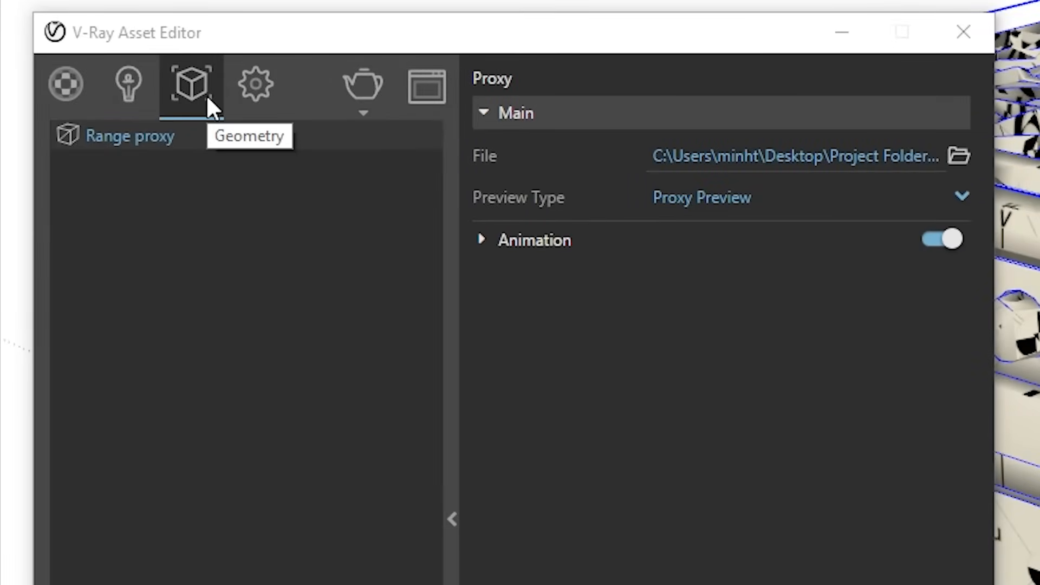
mouse_move(202, 136)
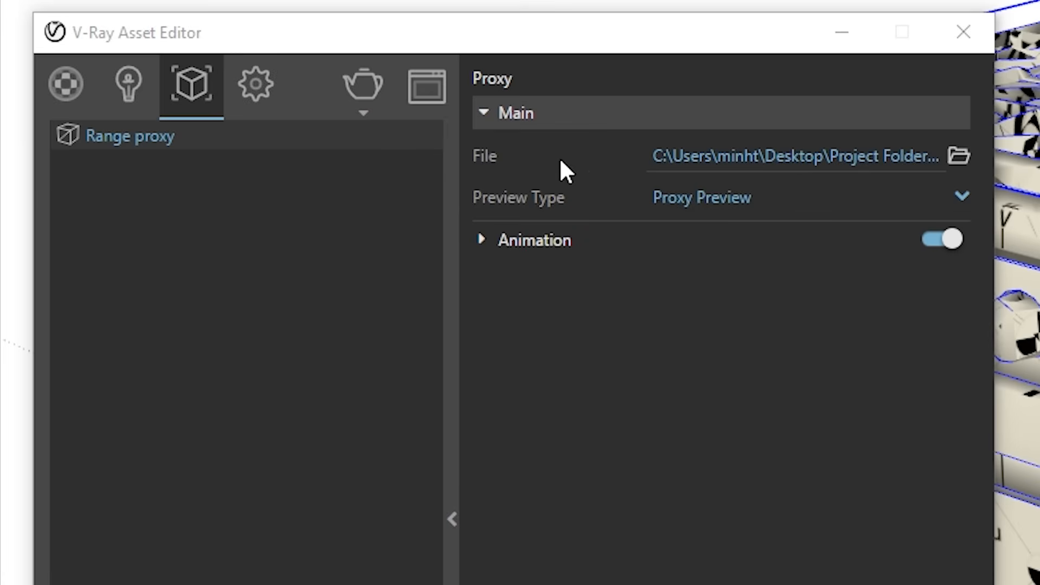
mouse_move(969, 178)
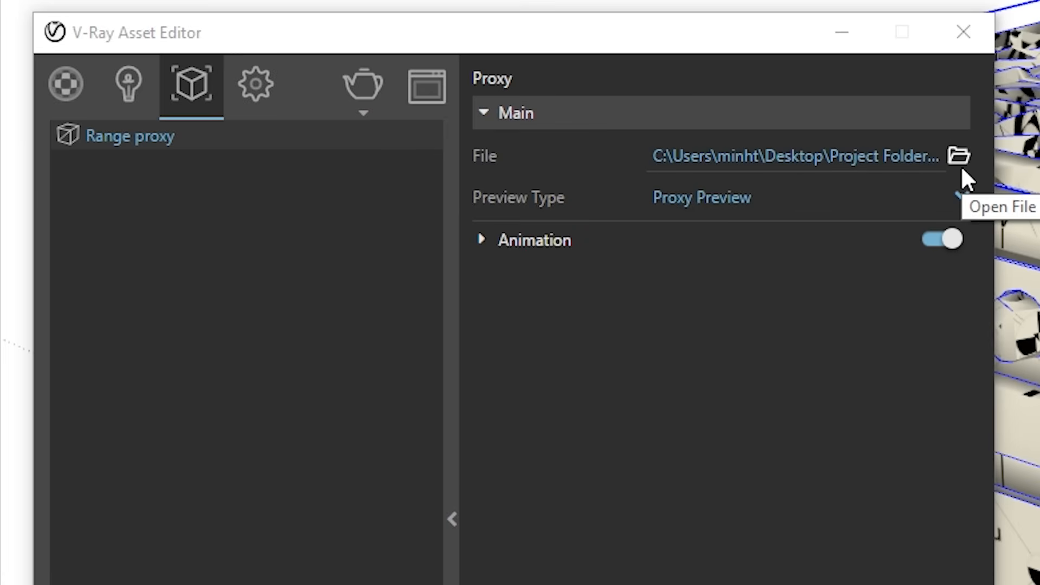
mouse_move(487, 209)
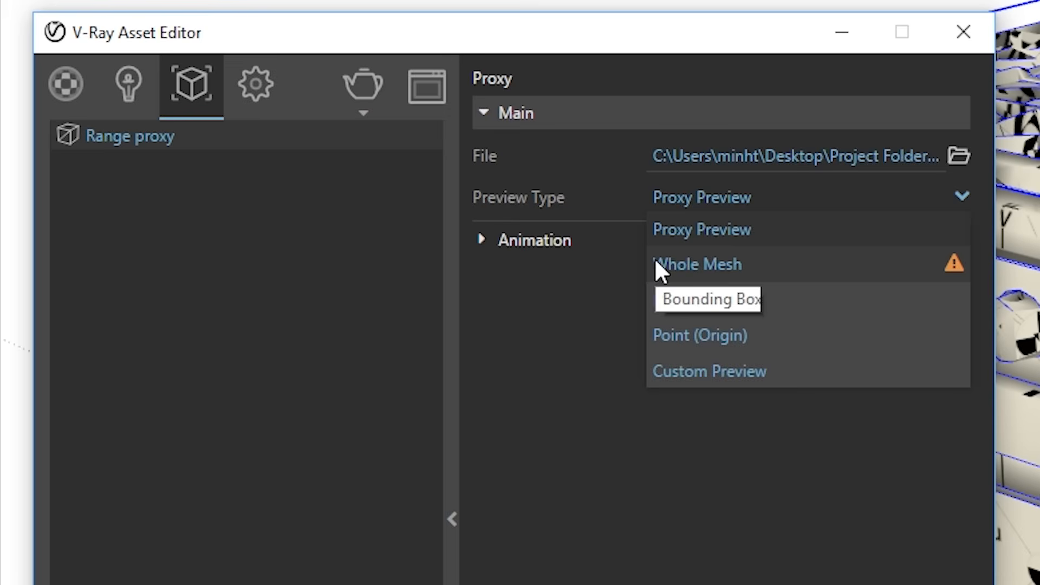
mouse_move(753, 269)
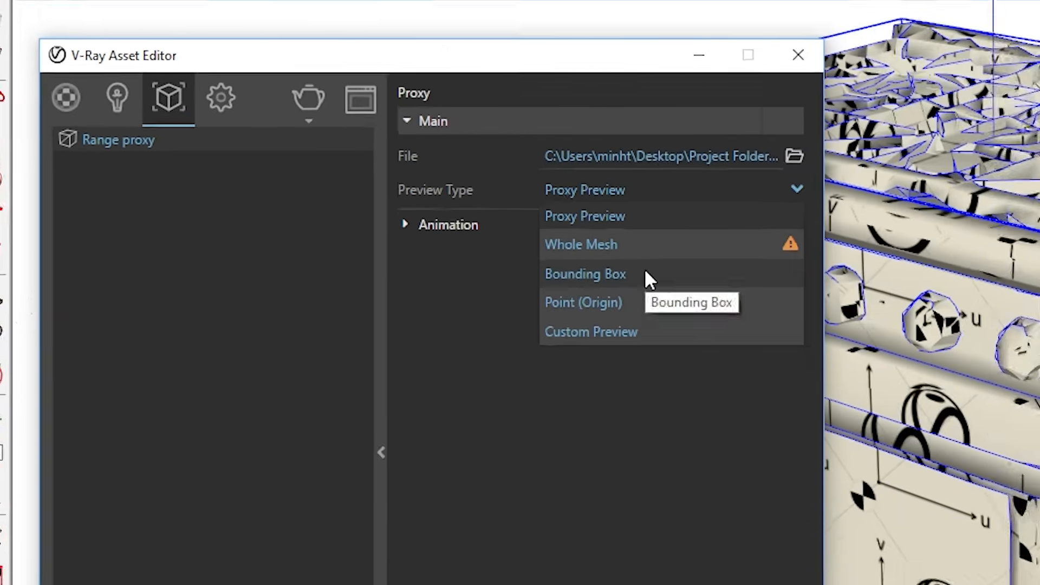
- Cycle the Range proxy preview through Bounding Box and Custom Preview, then restore the standard display
left_click(584, 273)
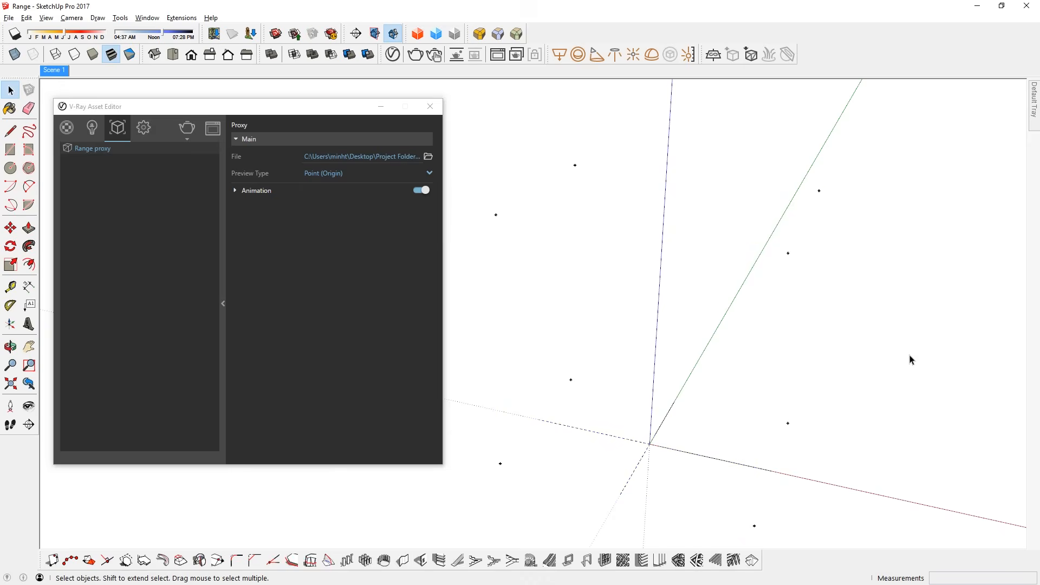
mouse_move(787, 435)
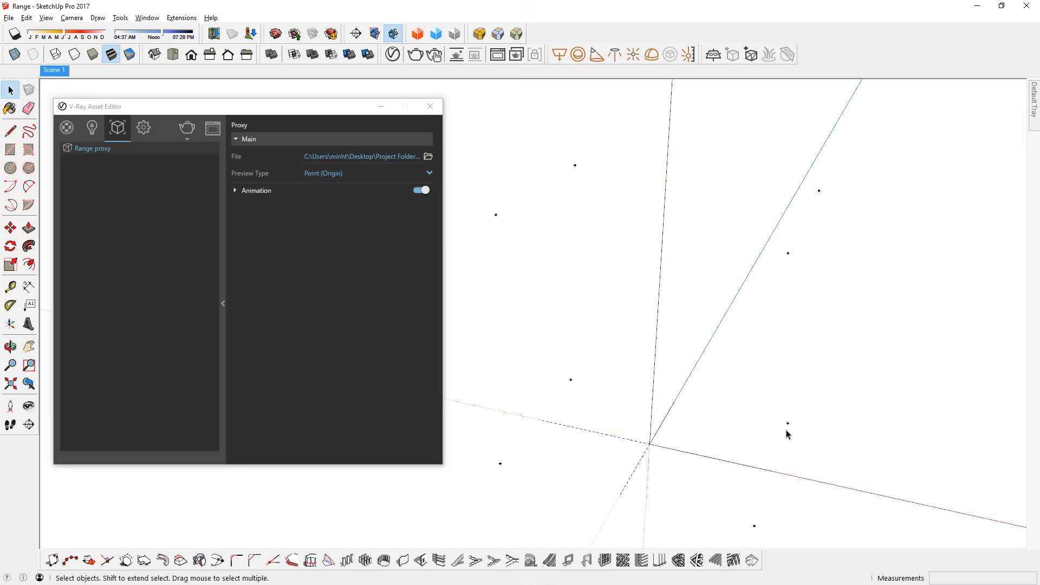
mouse_move(381, 259)
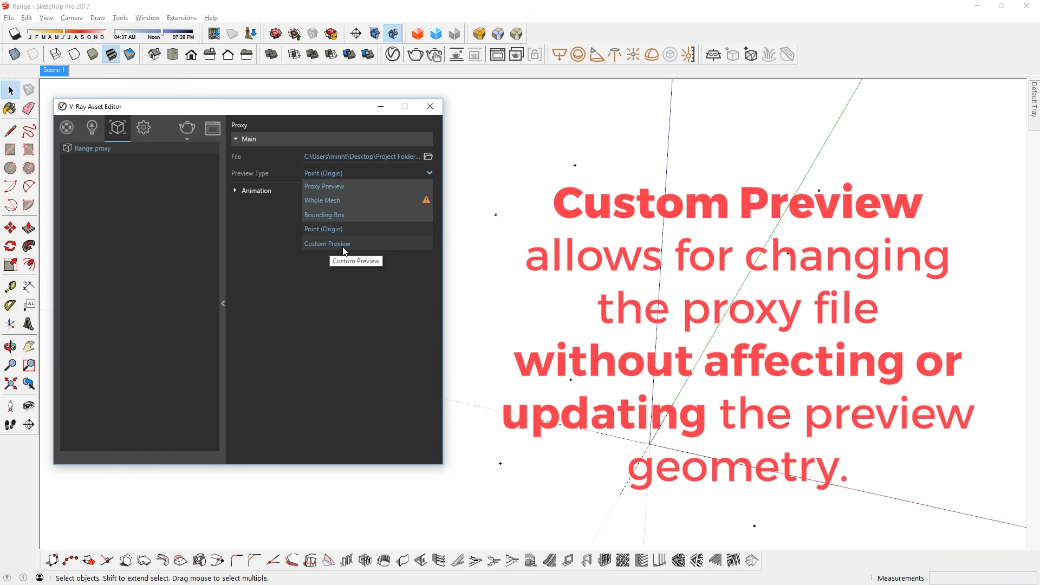
left_click(327, 244)
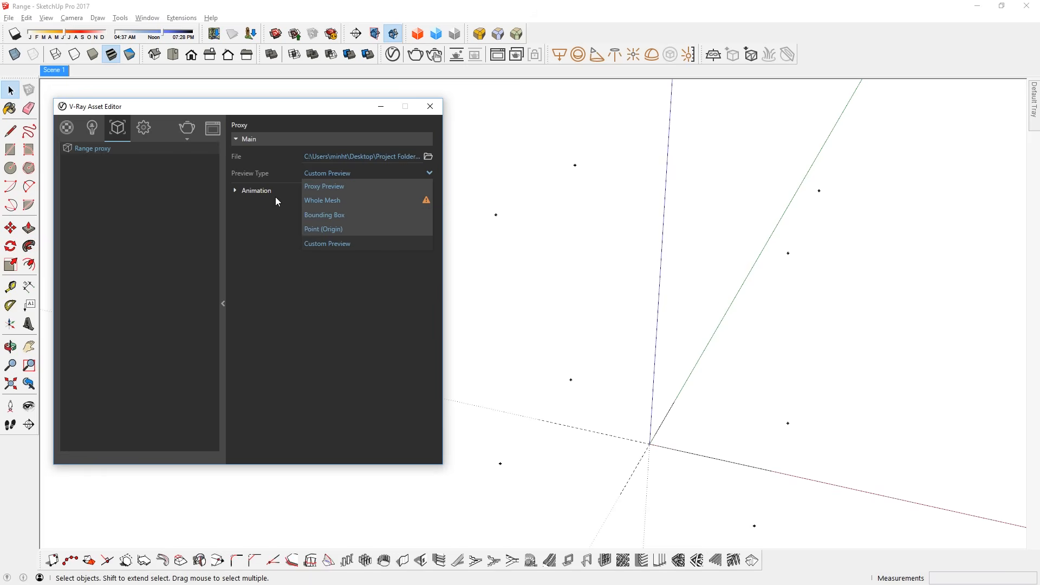
left_click(324, 187)
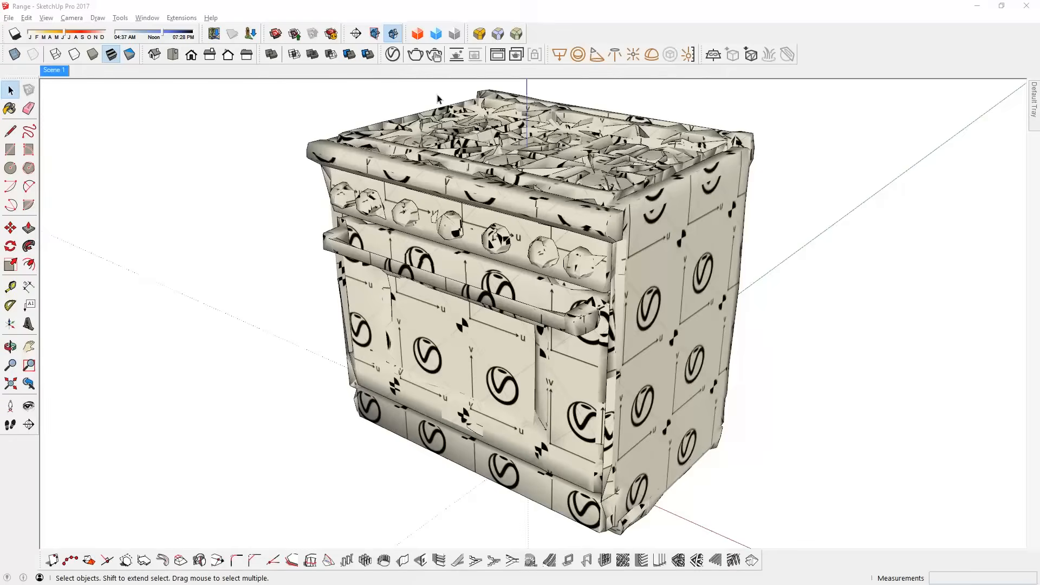
- Reopen the V-Ray Asset Editor on the Geometry tab with the Range proxy set to Proxy Preview
left_click(434, 55)
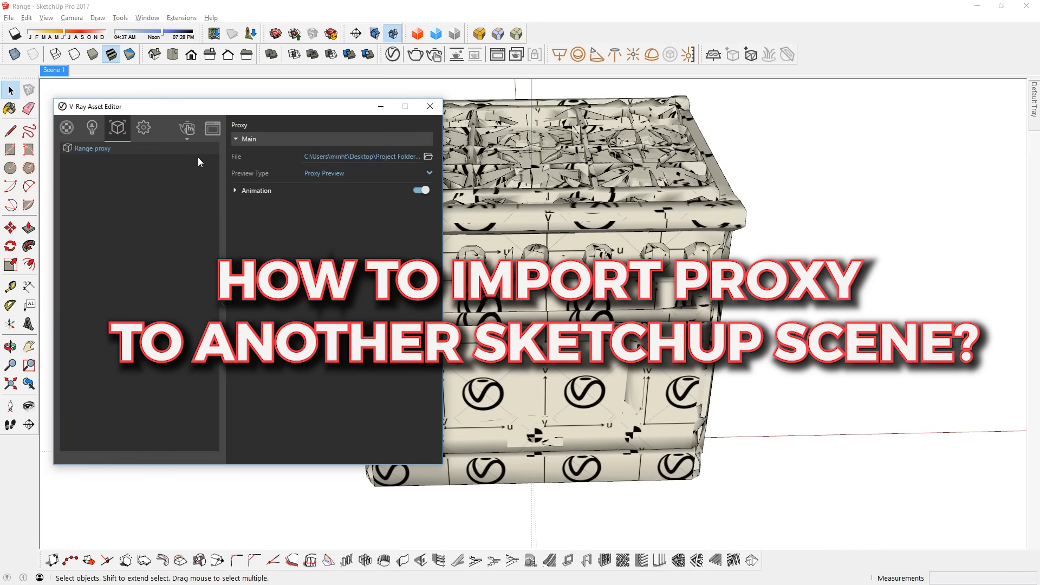
- Save the Range Proxy_MtlMulti material to its own file from the Material List
left_click(66, 127)
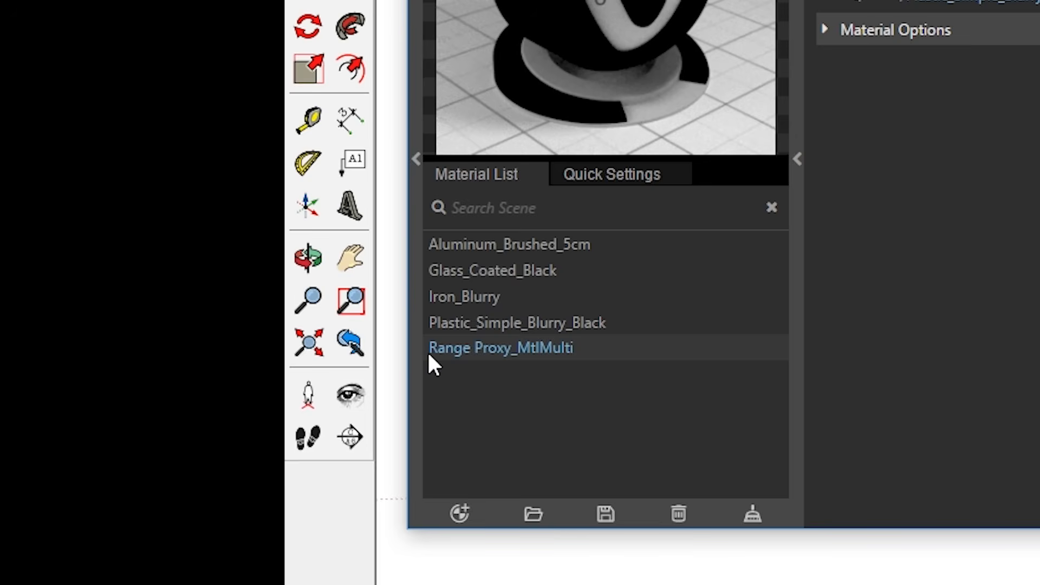
right_click(501, 346)
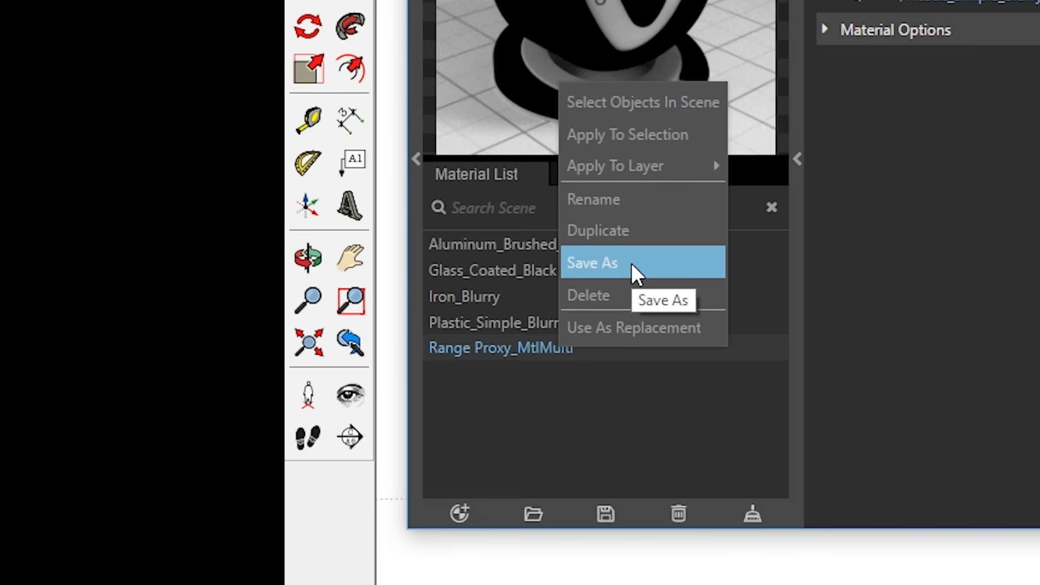
left_click(591, 262)
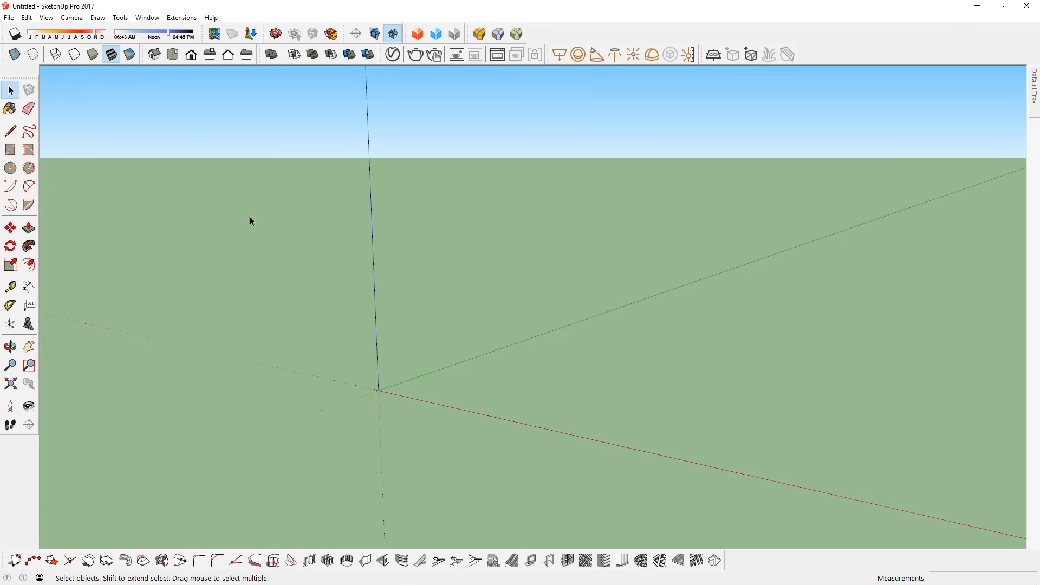
mouse_move(541, 379)
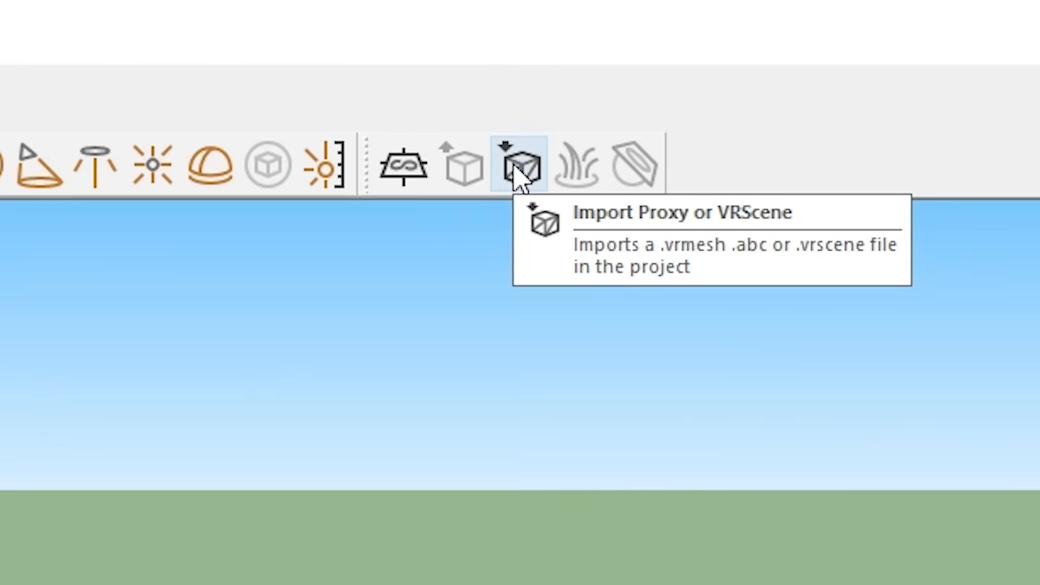
- Import the Range proxy .vrmesh file into the new empty scene
left_click(519, 165)
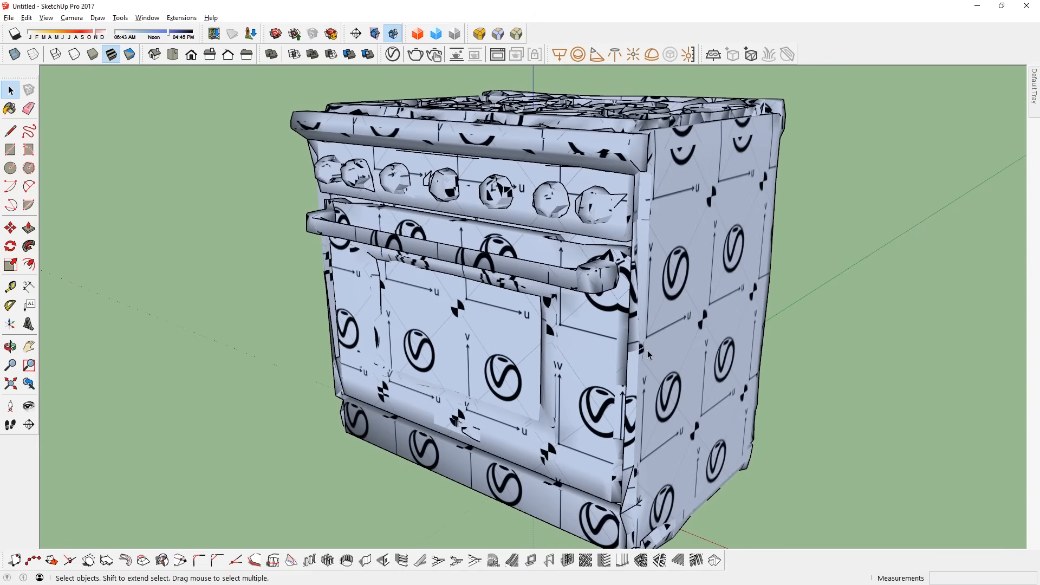
- Render the imported range, then open Range proxy material with its sub-materials 0 to 4
left_click(433, 54)
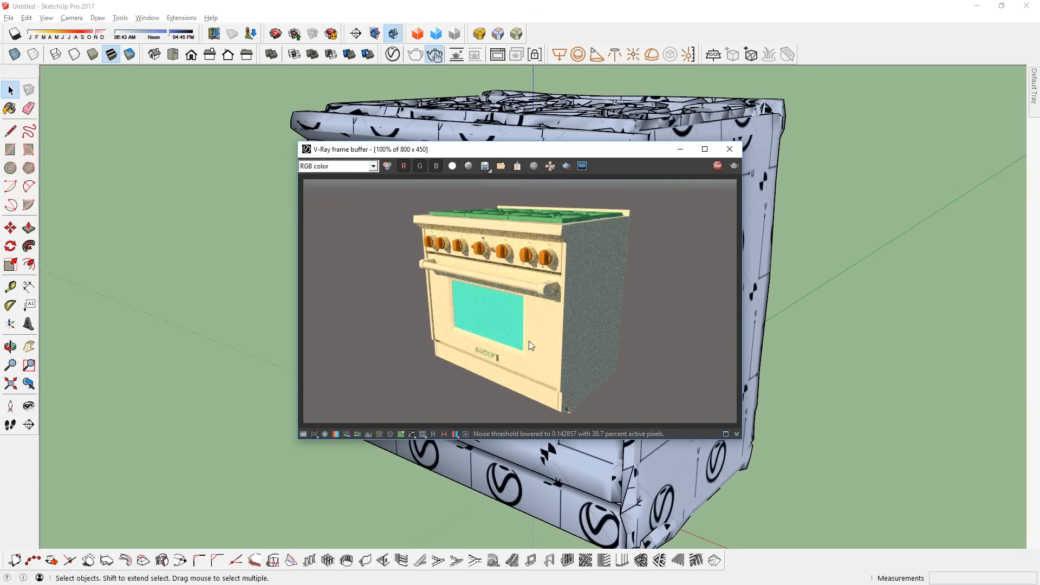
mouse_move(572, 321)
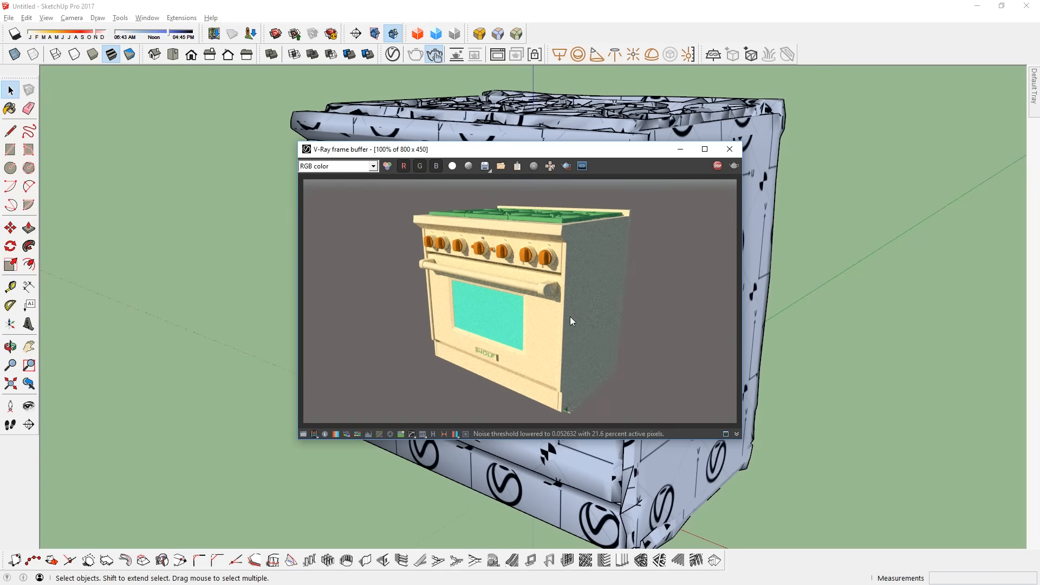
mouse_move(392, 54)
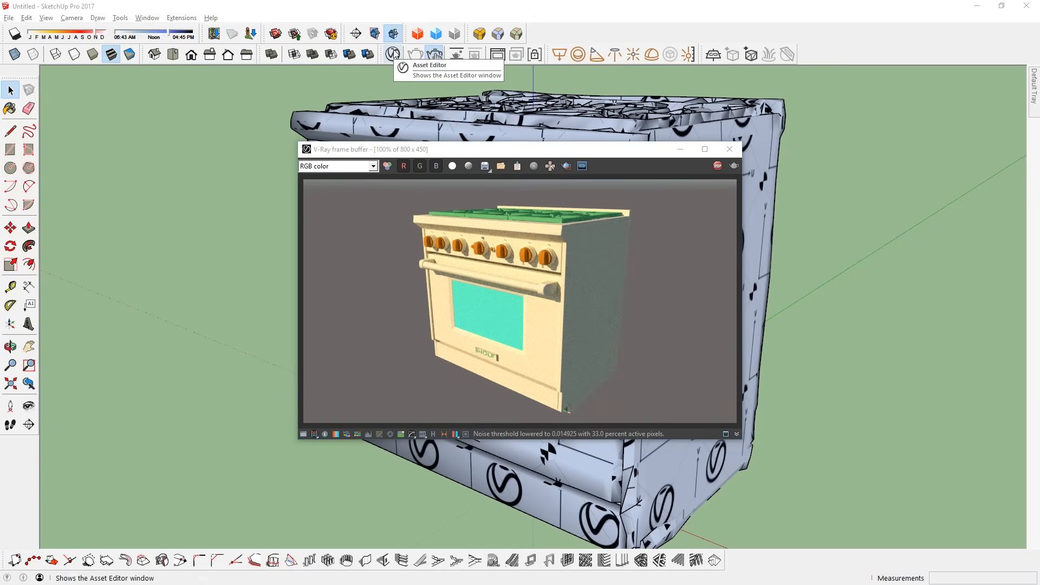
left_click(392, 54)
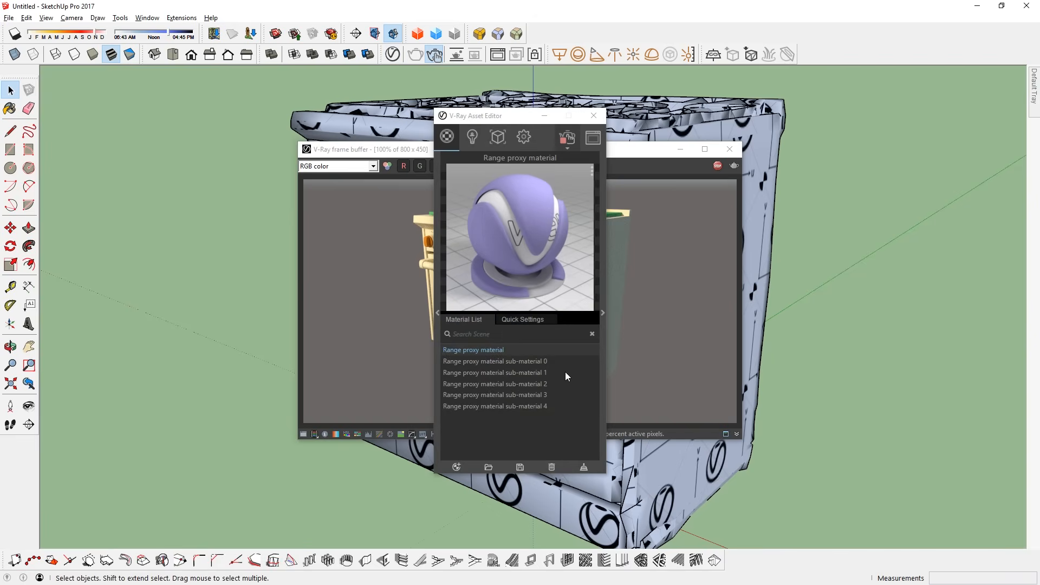
left_click(494, 372)
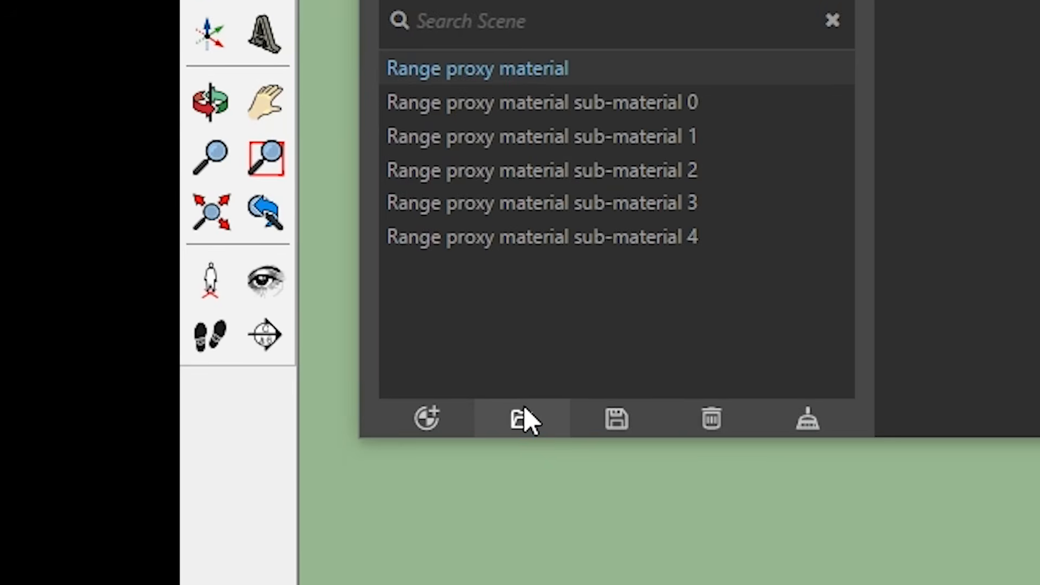
- Cancel the VRMat file browser and return to the Asset Editor material list
left_click(523, 418)
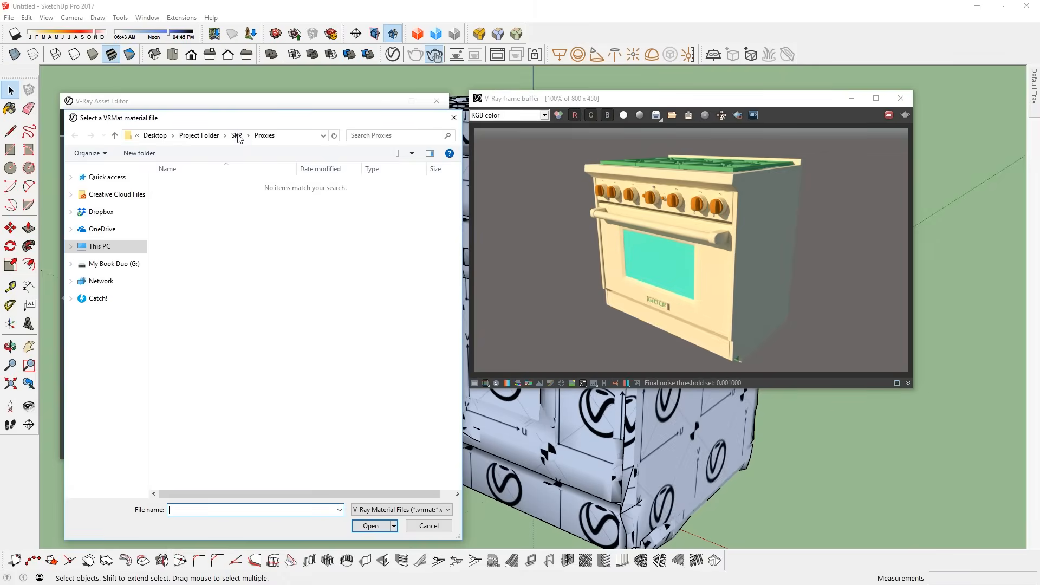
left_click(236, 135)
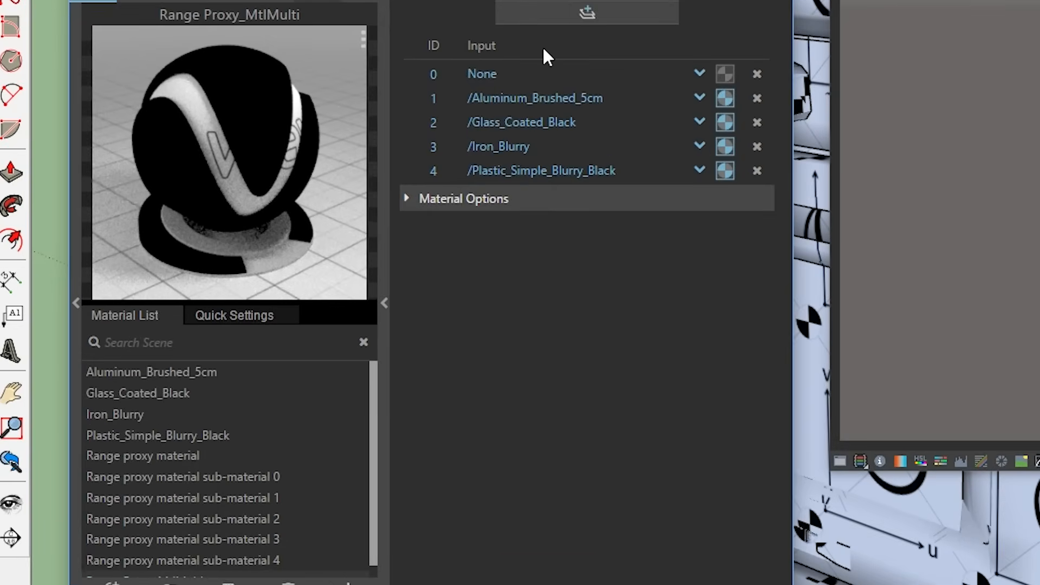
scroll("down", 3)
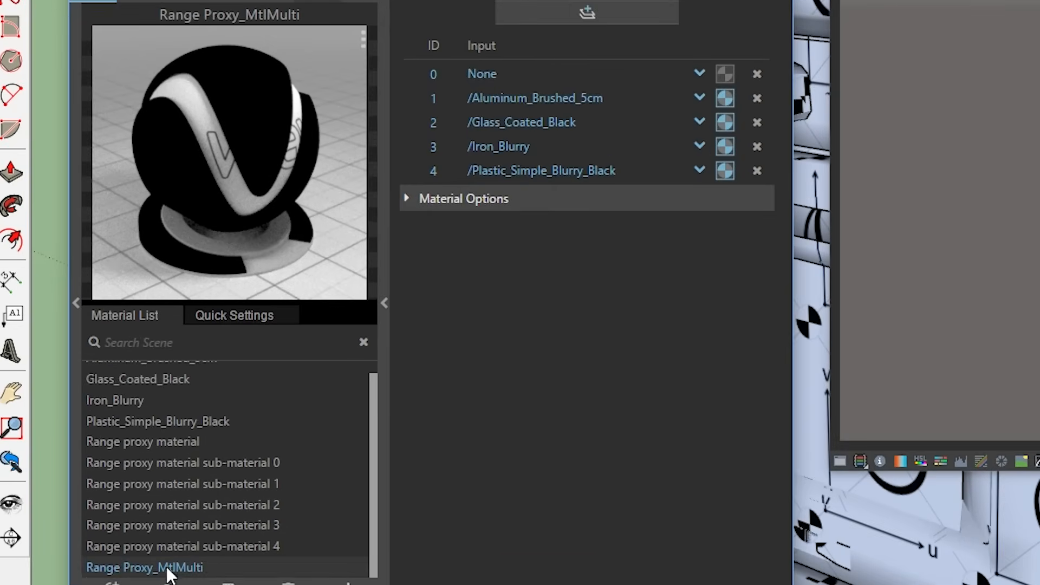
mouse_move(620, 84)
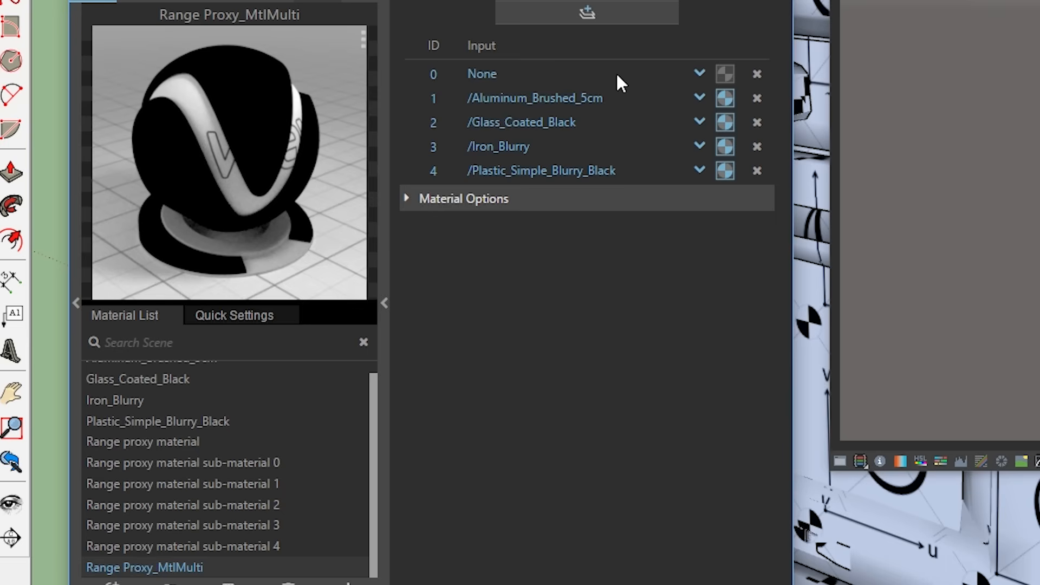
- Bring up the Range proxy material to show its Multi Material sub-material slots
left_click(142, 441)
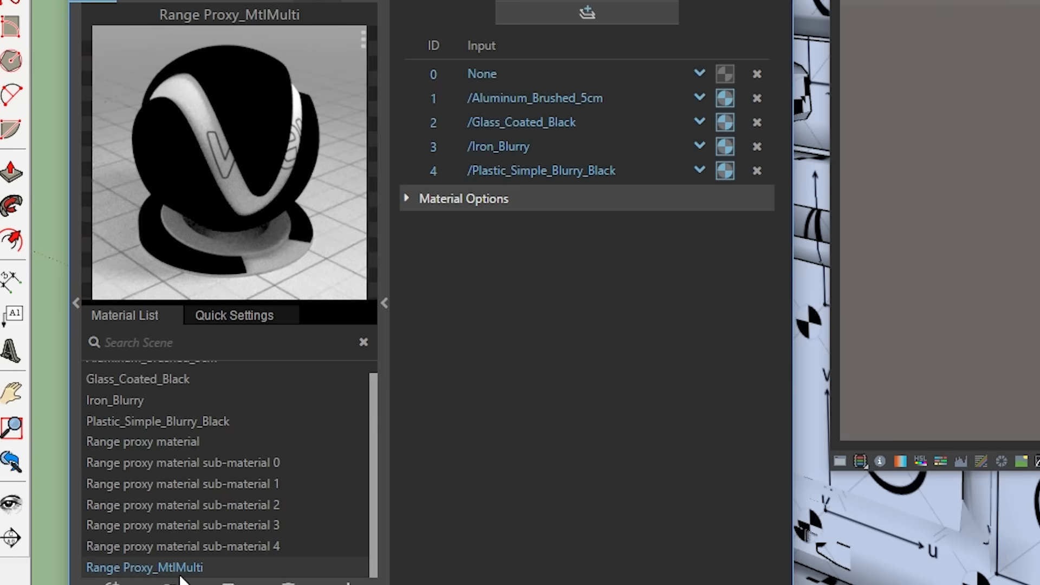
right_click(144, 566)
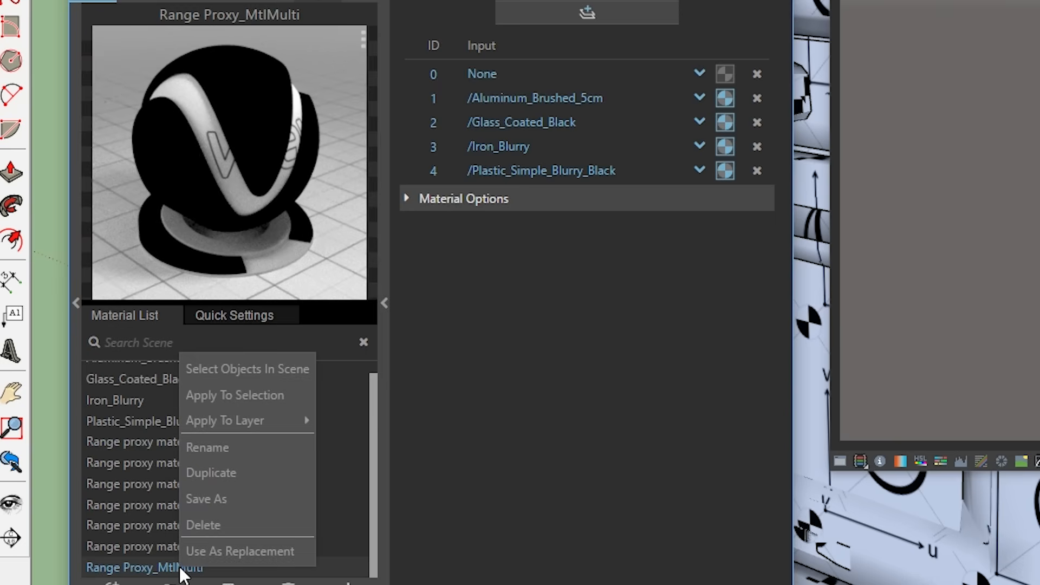
mouse_move(246, 551)
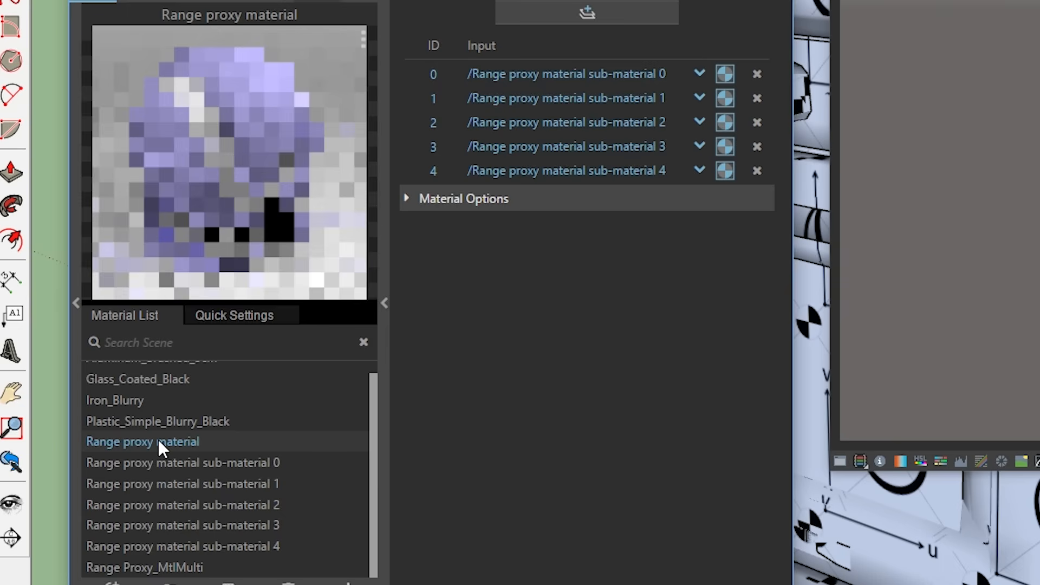
right_click(142, 441)
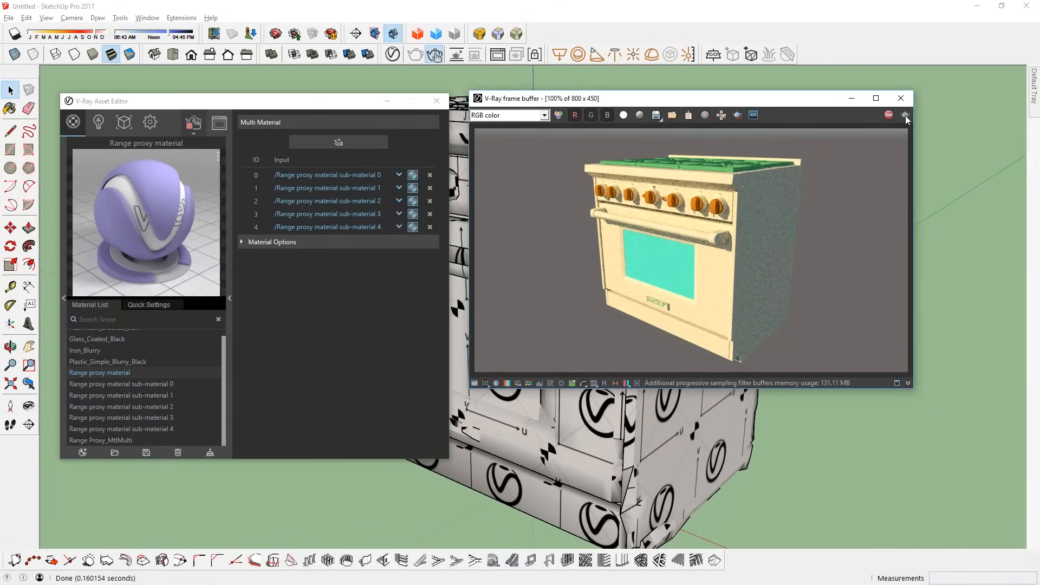
- Assign slot 0 to None and slot 1 to Aluminum_Brushed_5cm in the Range proxy multi-material
left_click(903, 115)
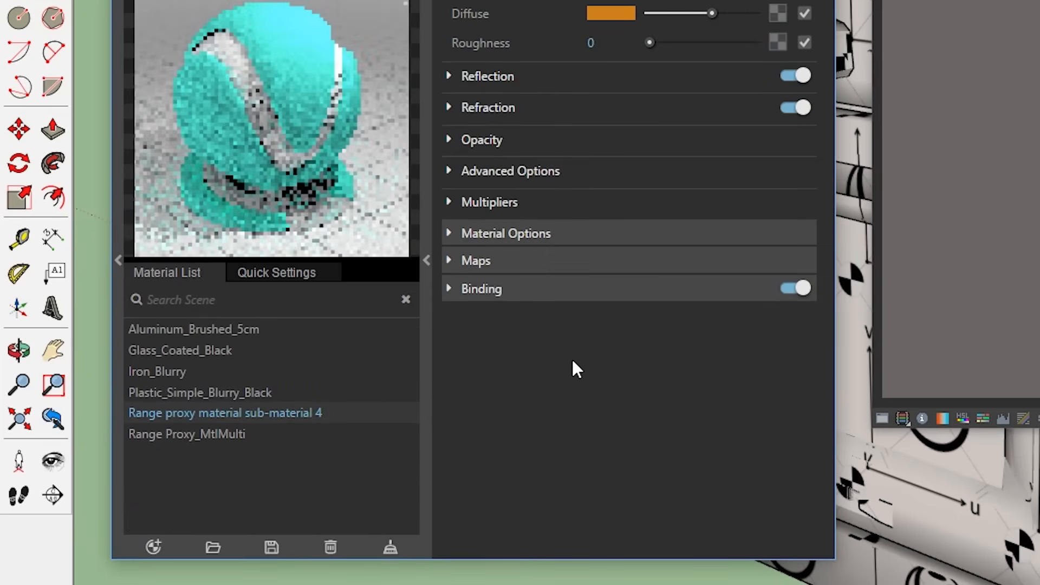
left_click(186, 433)
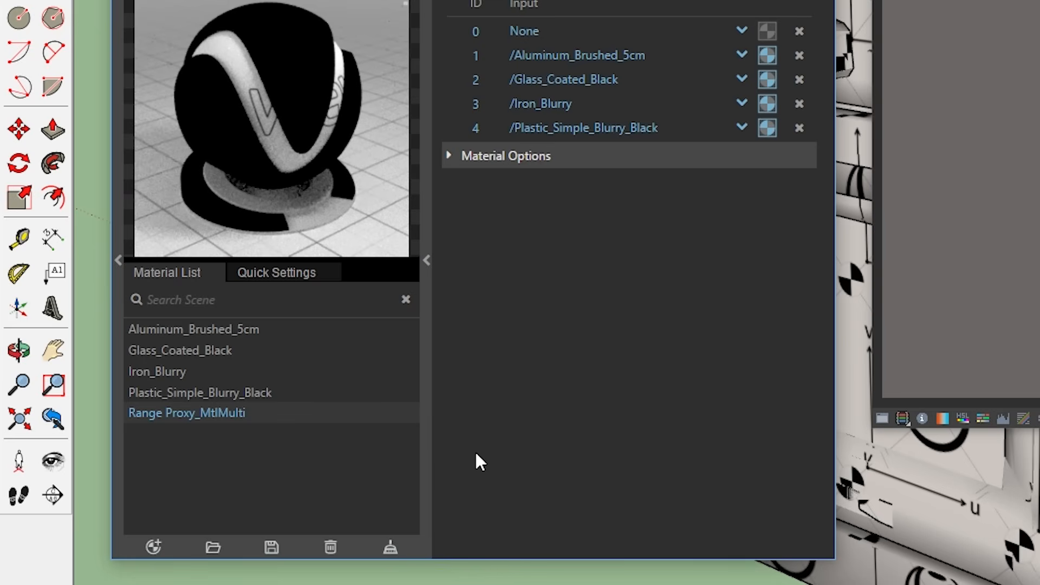
left_click(742, 30)
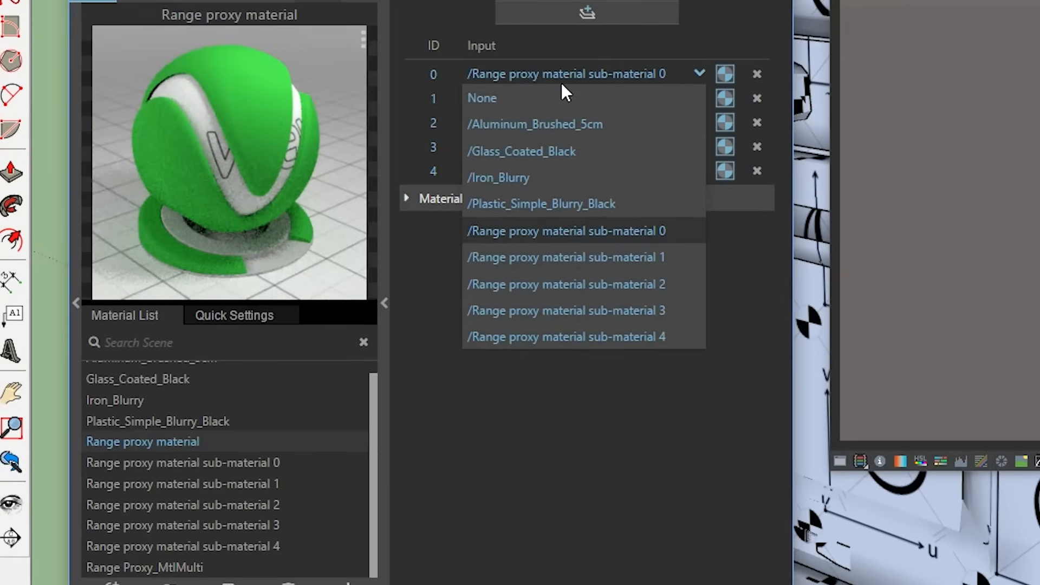
left_click(565, 257)
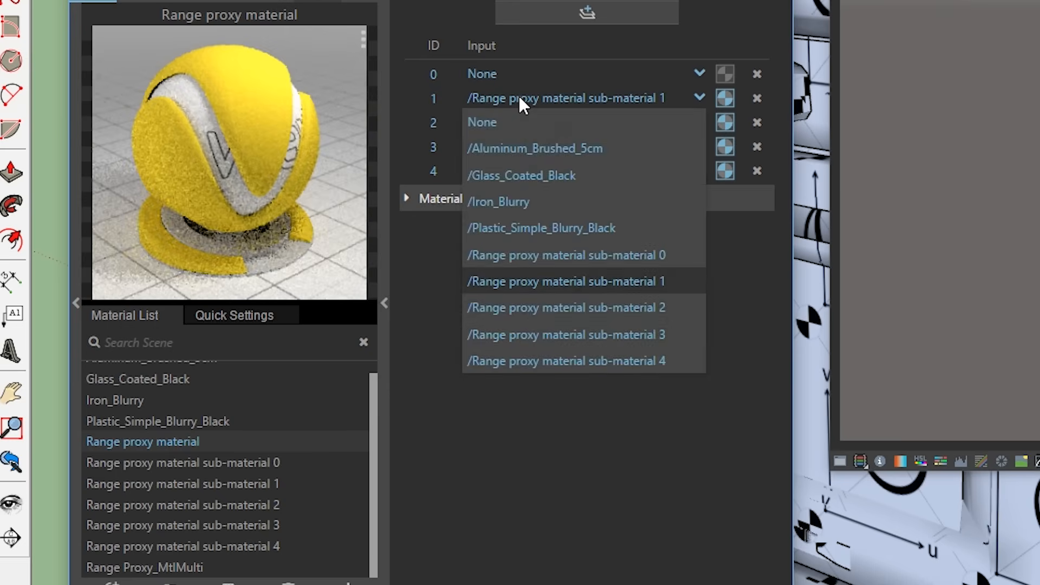
left_click(566, 280)
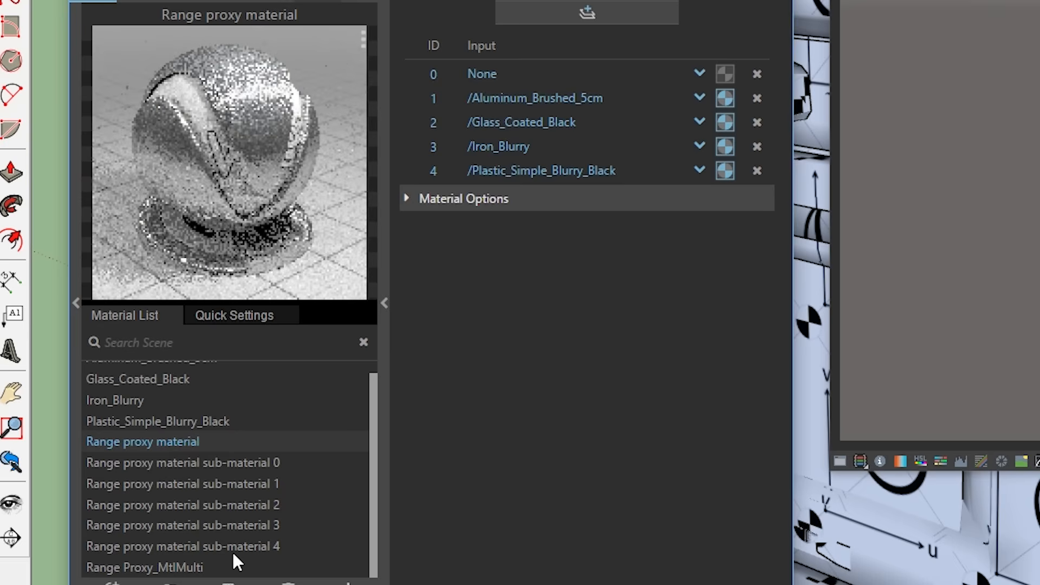
left_click(145, 566)
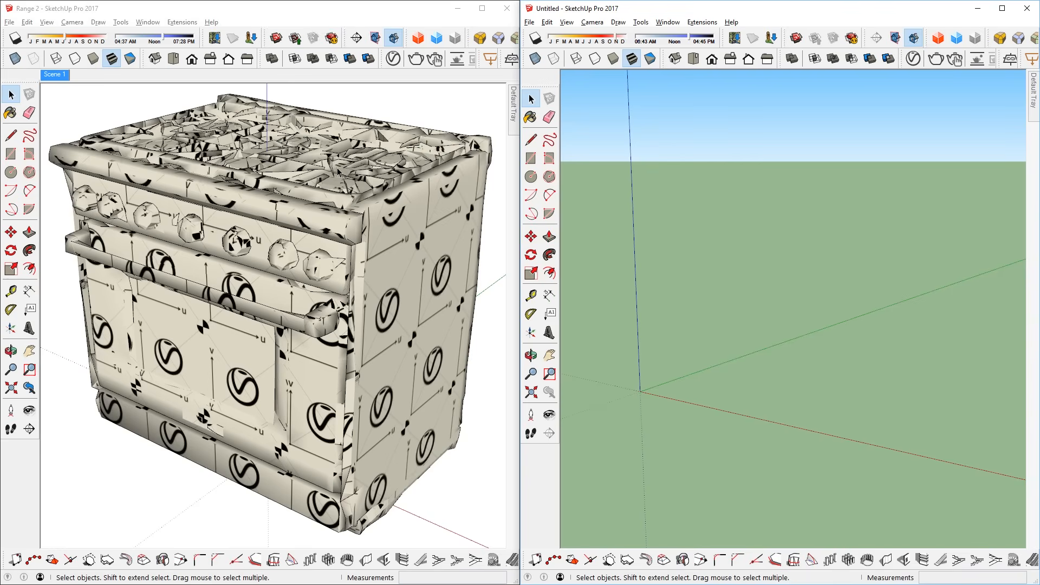
mouse_move(891, 342)
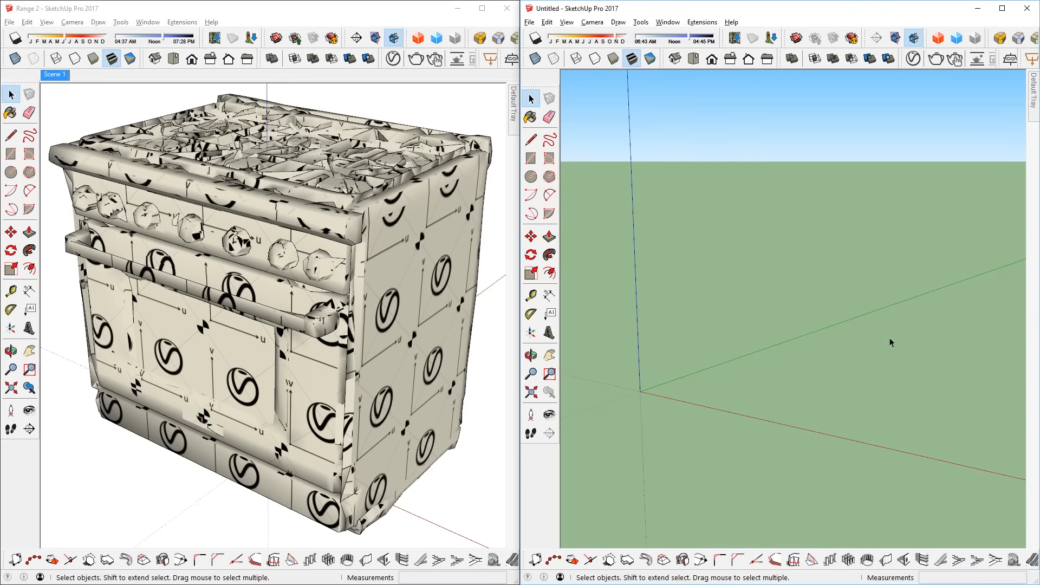
key("ctrl+c")
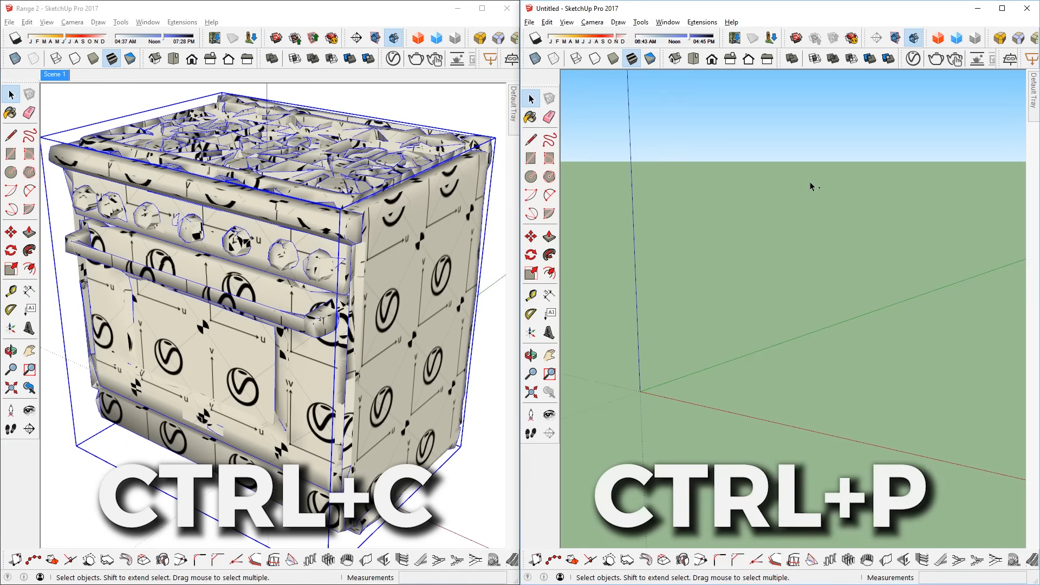
key("ctrl+v")
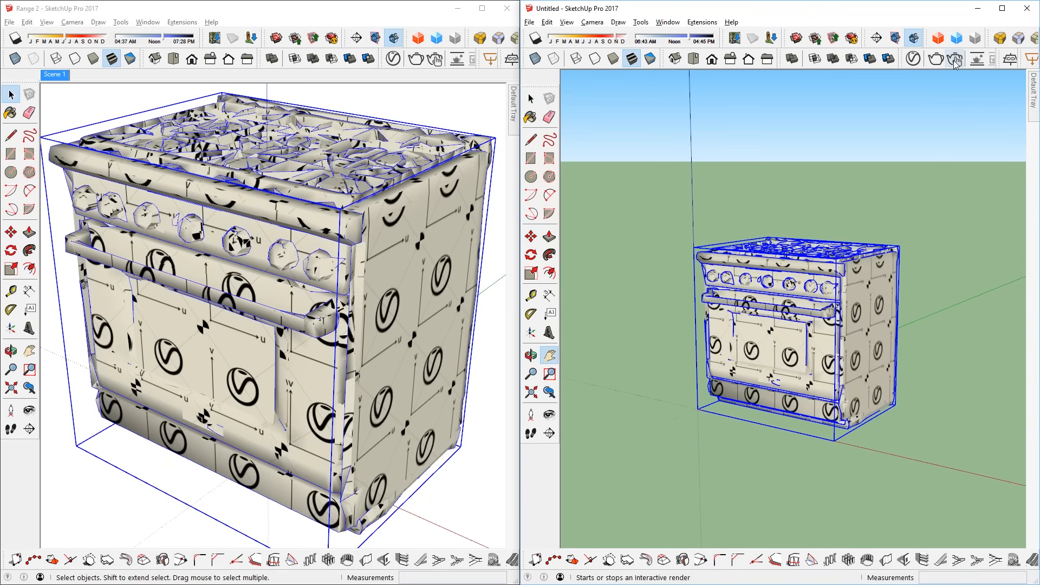
left_click(956, 58)
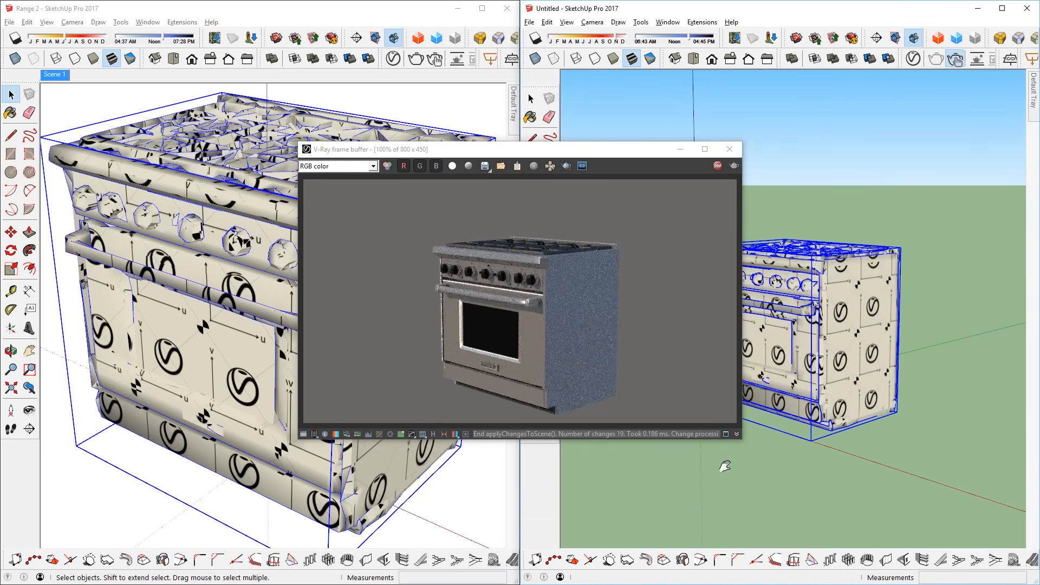
left_click(729, 148)
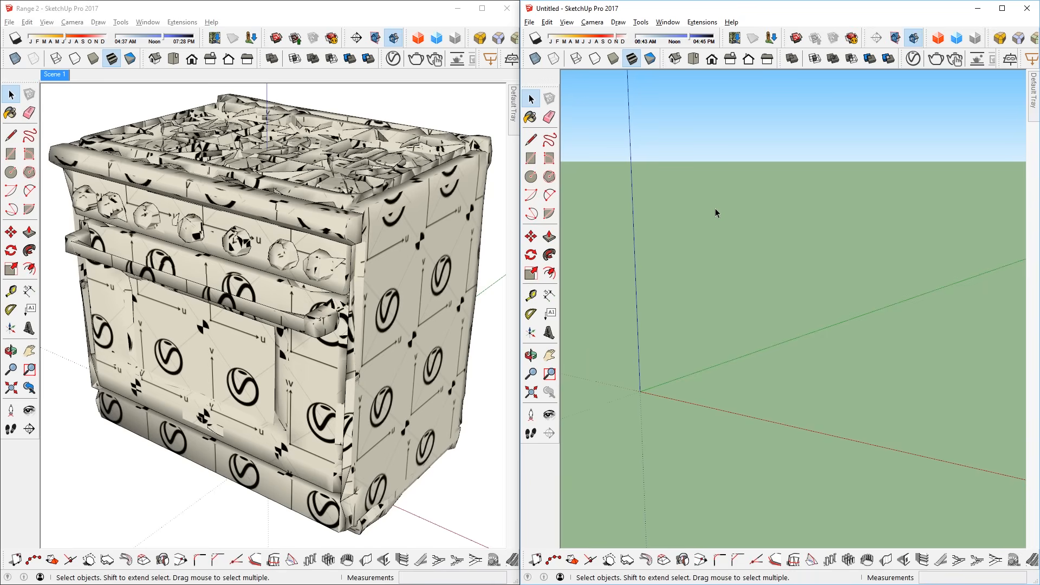
- Save the range component as its own file named Range proxy in the Proxies folder
right_click(234, 219)
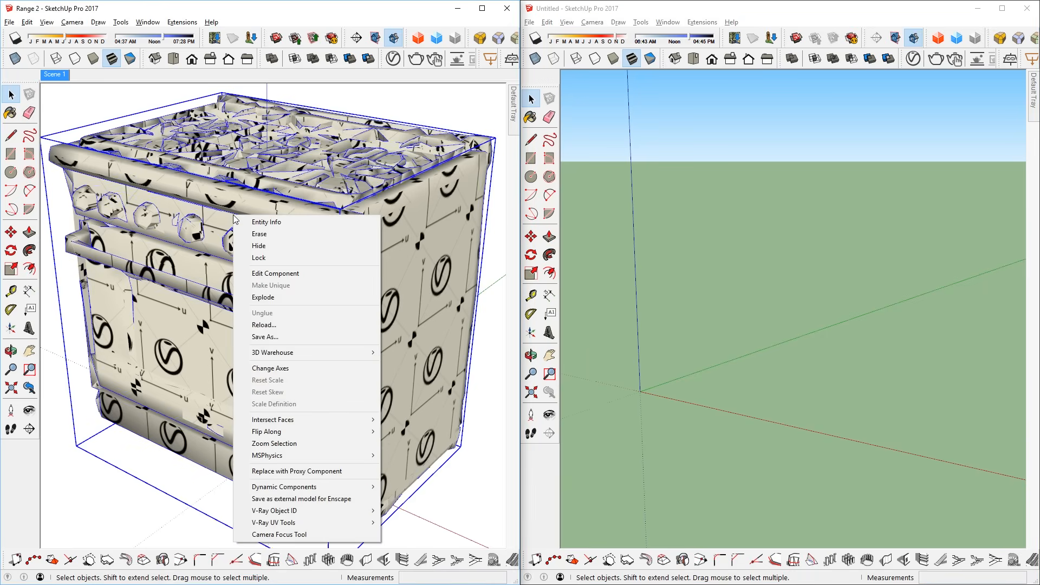
left_click(264, 336)
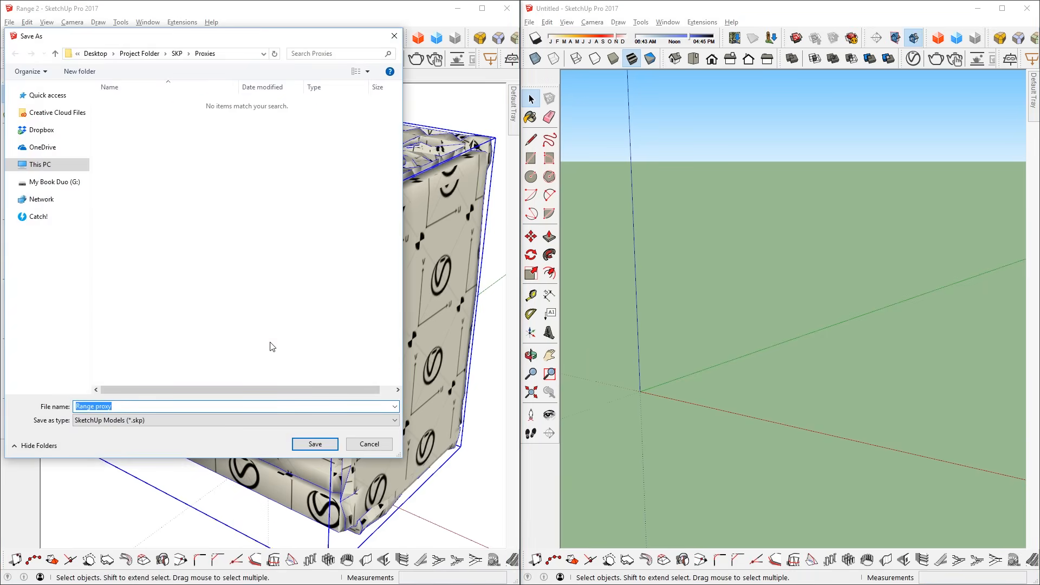
left_click(314, 445)
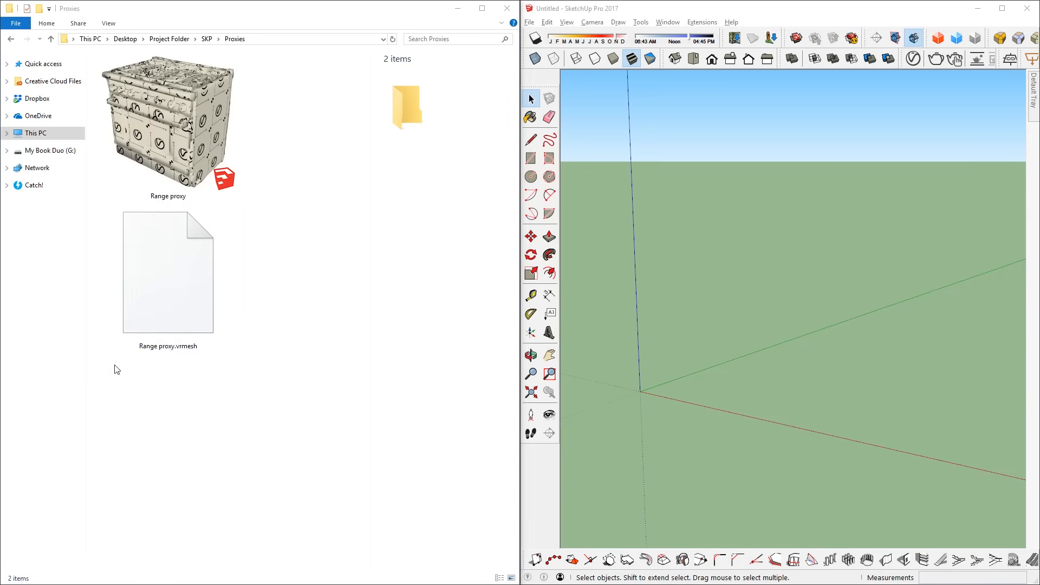
mouse_move(354, 108)
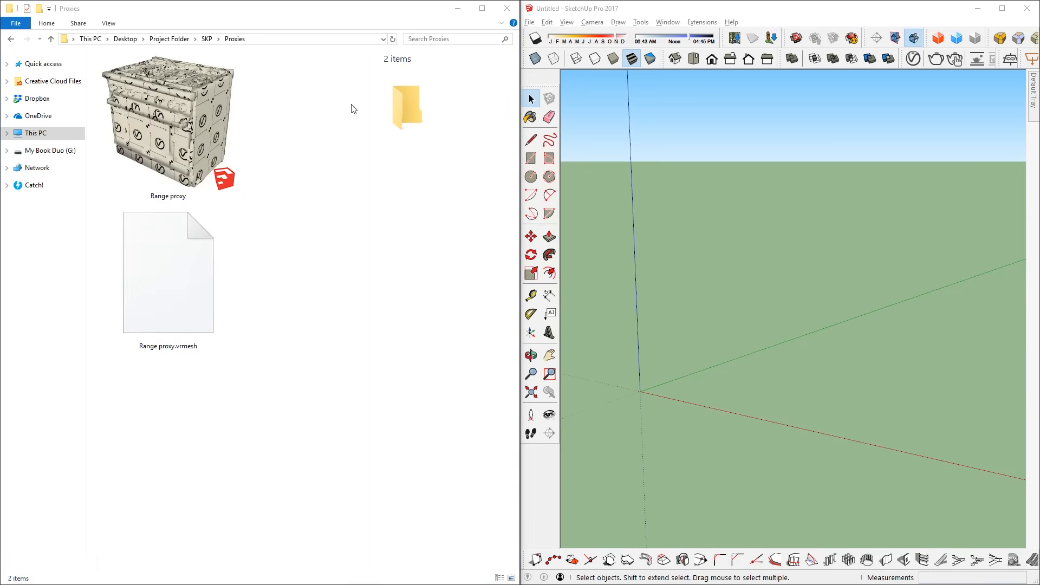
- Drag the saved Range proxy file from Explorer into the untitled scene
left_click(168, 119)
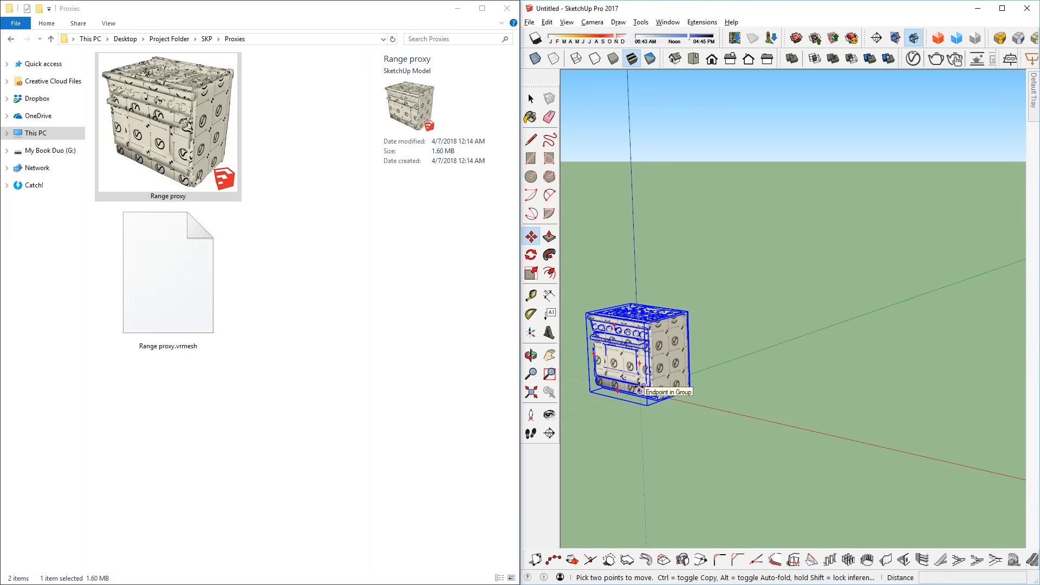
left_click(530, 99)
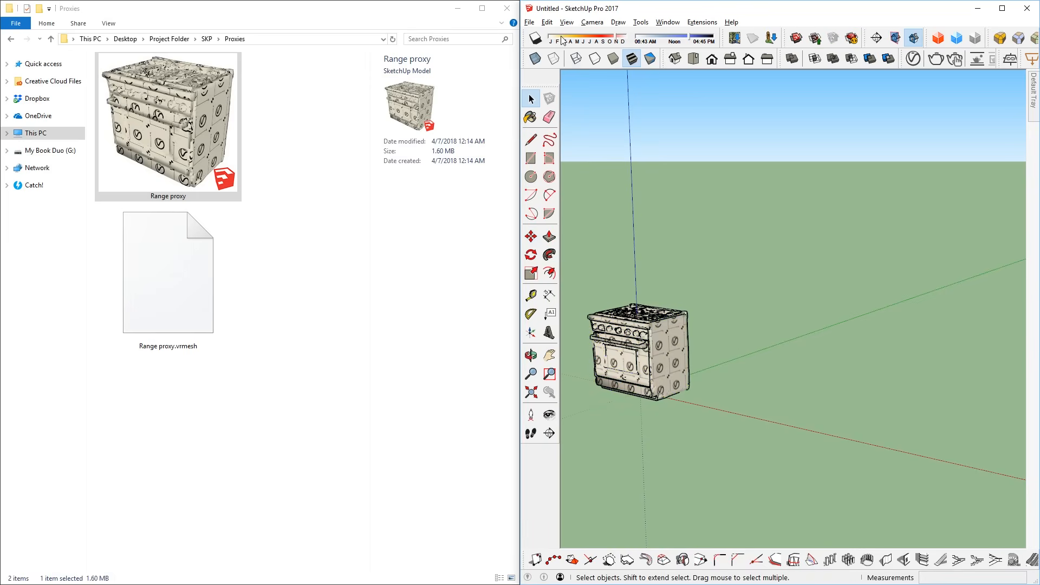
left_click(530, 22)
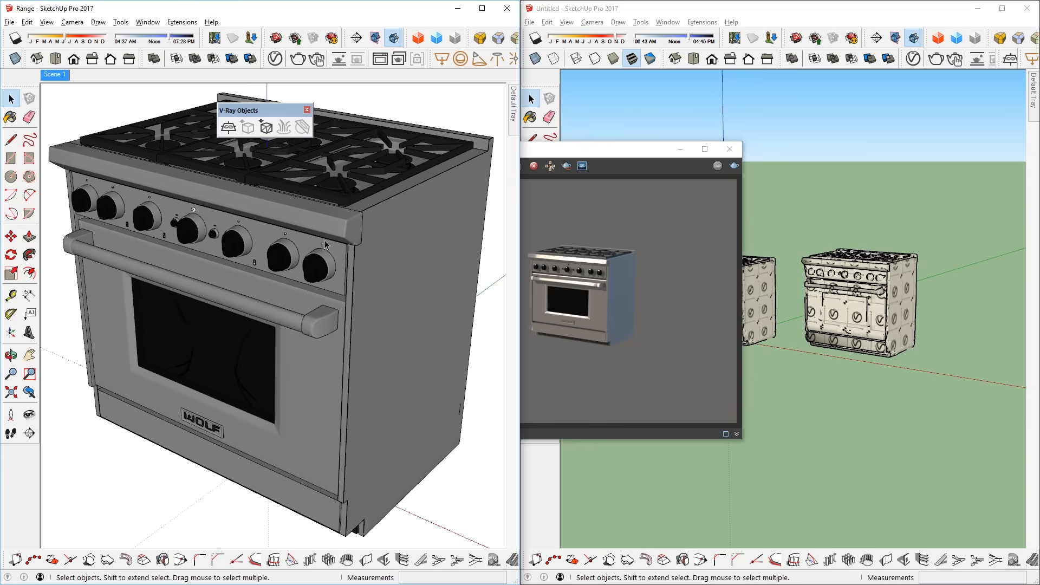
- Select the entire range model and export it as a V-Ray proxy named Range proxy 2
left_click(229, 244)
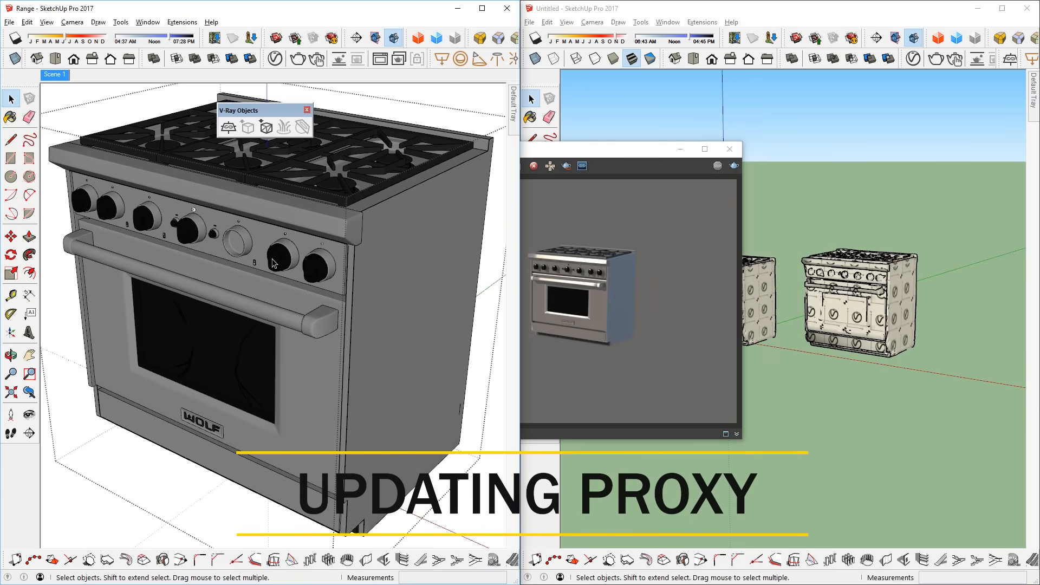
left_click(166, 264)
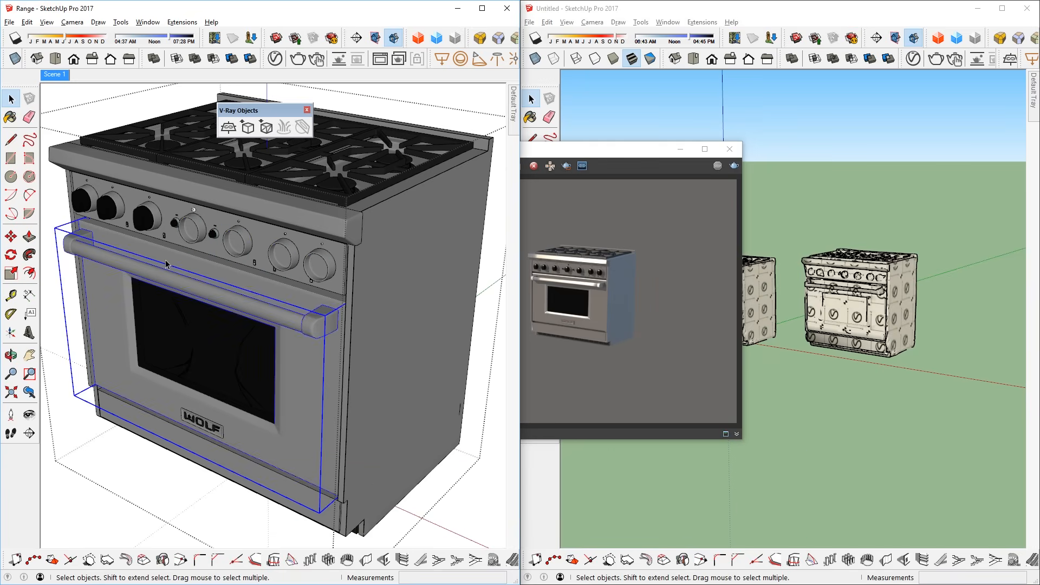
left_click(438, 419)
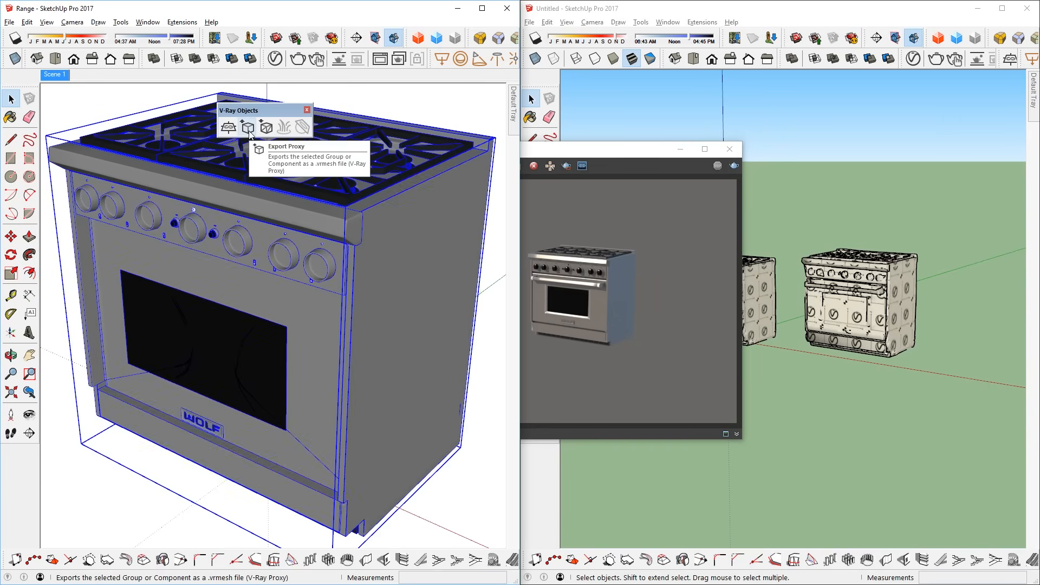
left_click(247, 127)
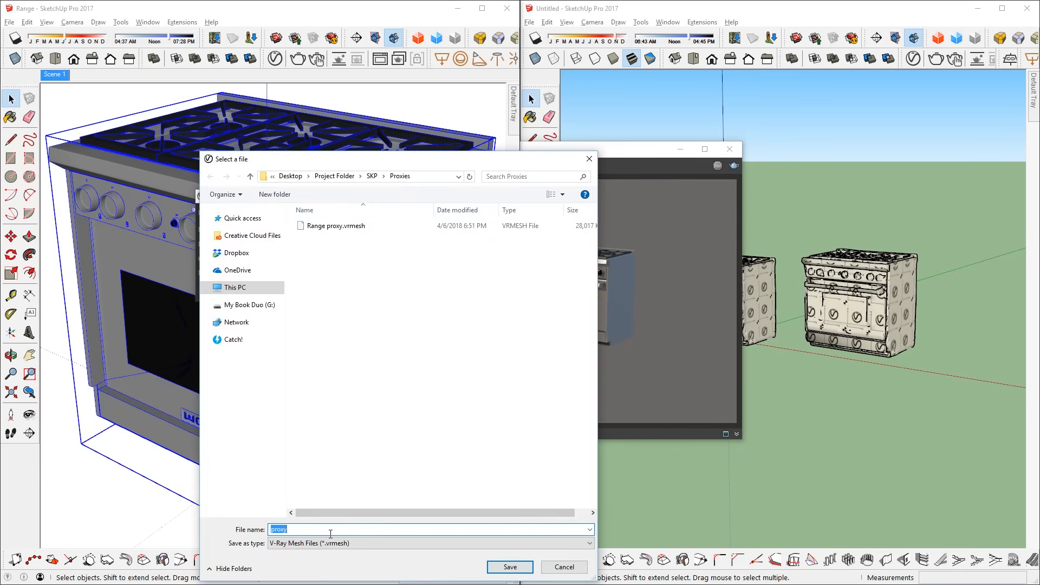
type("Range proxy 2")
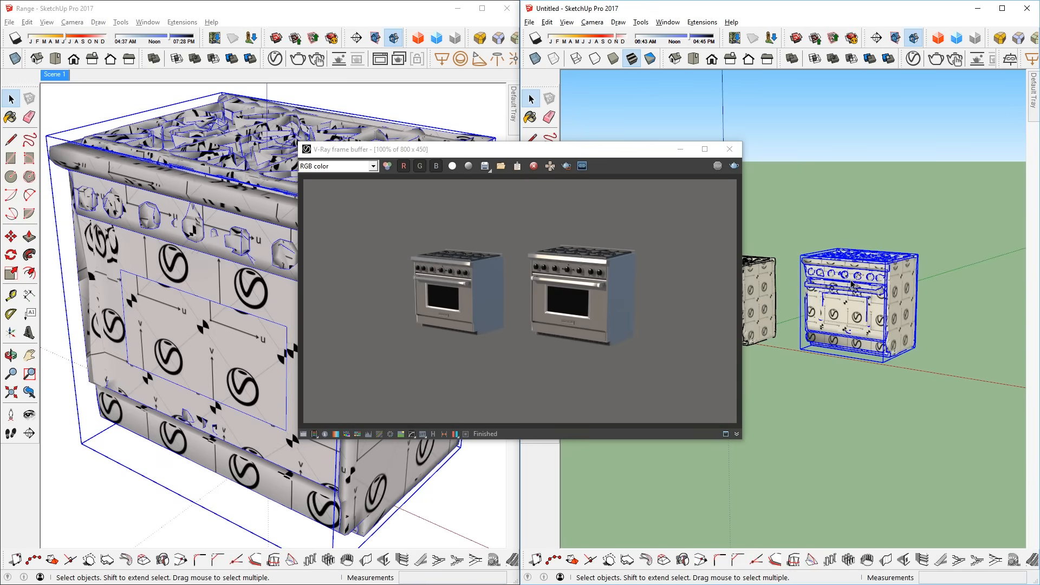
- Reload the proxy component from the Range proxy 2 file, confirming the replacement
right_click(852, 284)
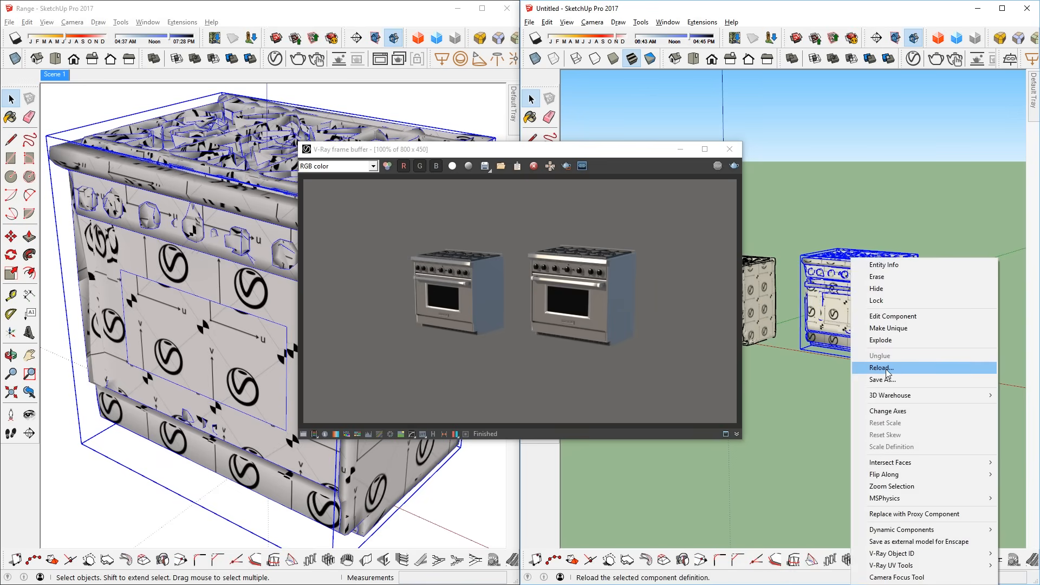
left_click(881, 369)
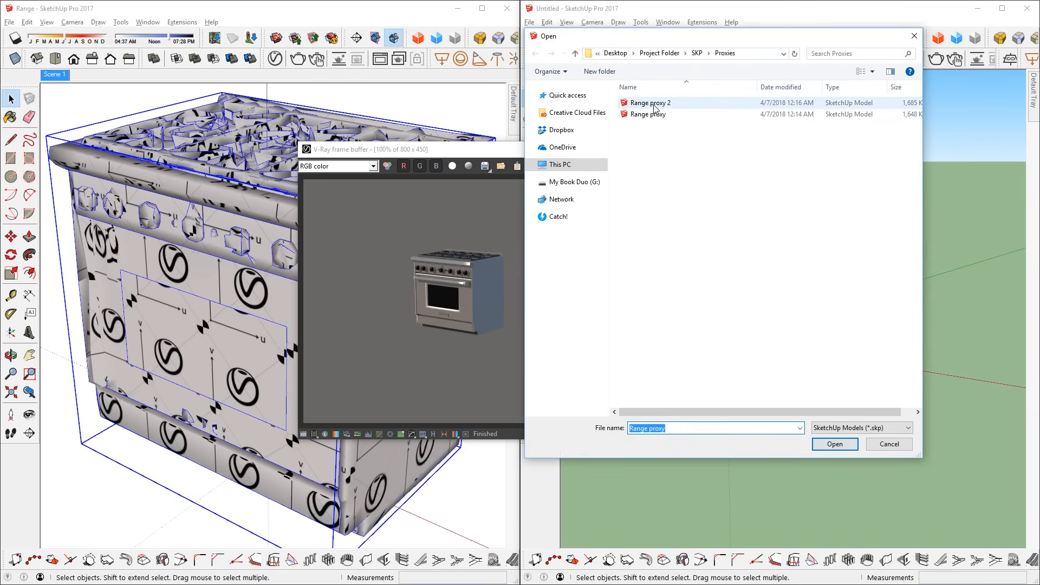
left_click(834, 444)
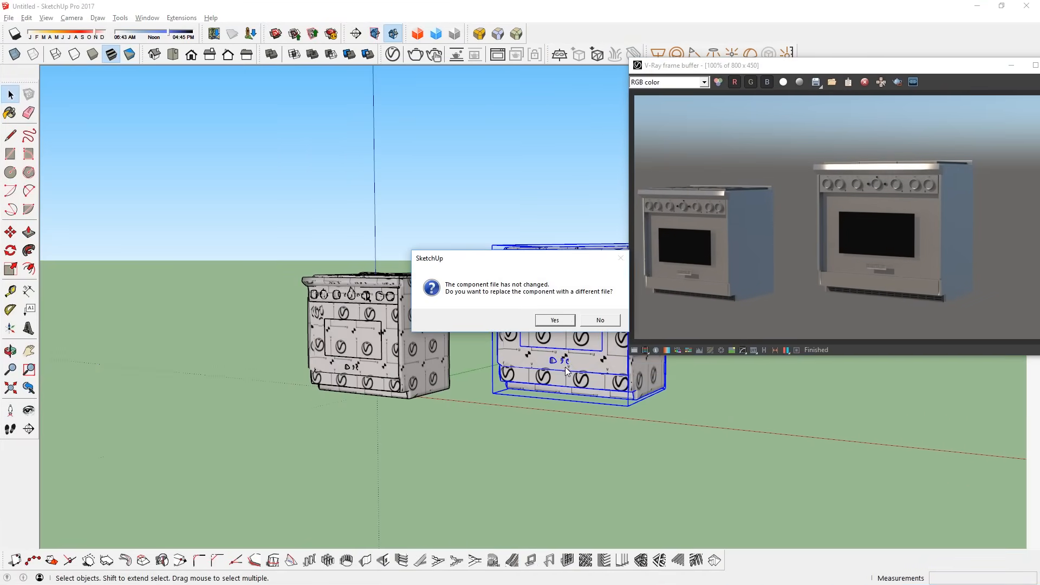
left_click(599, 321)
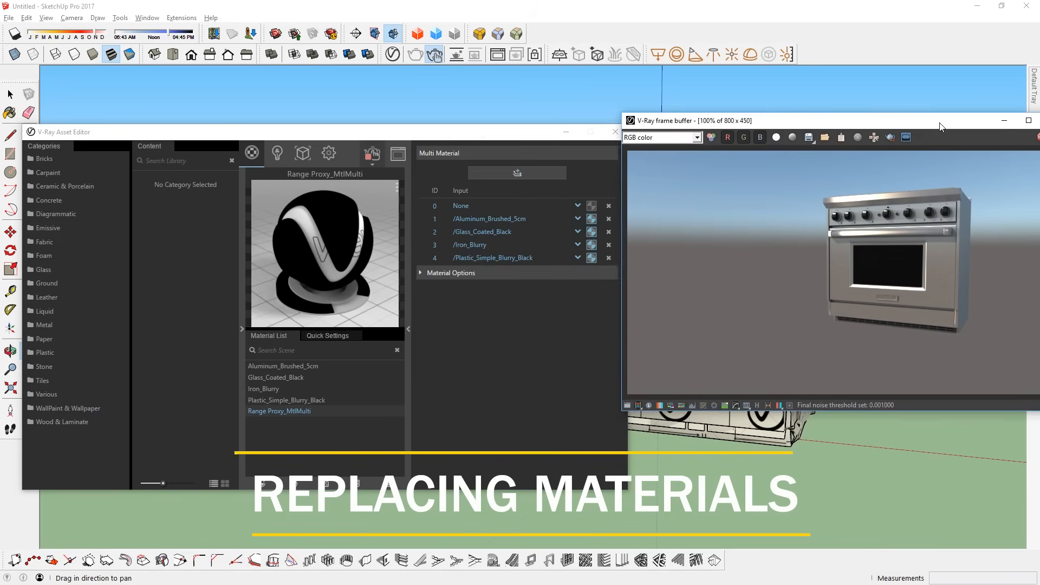
- Add Plastic SSS 03 Green from the Plastic library and return to Range Proxy_MtlMulti
left_click(45, 352)
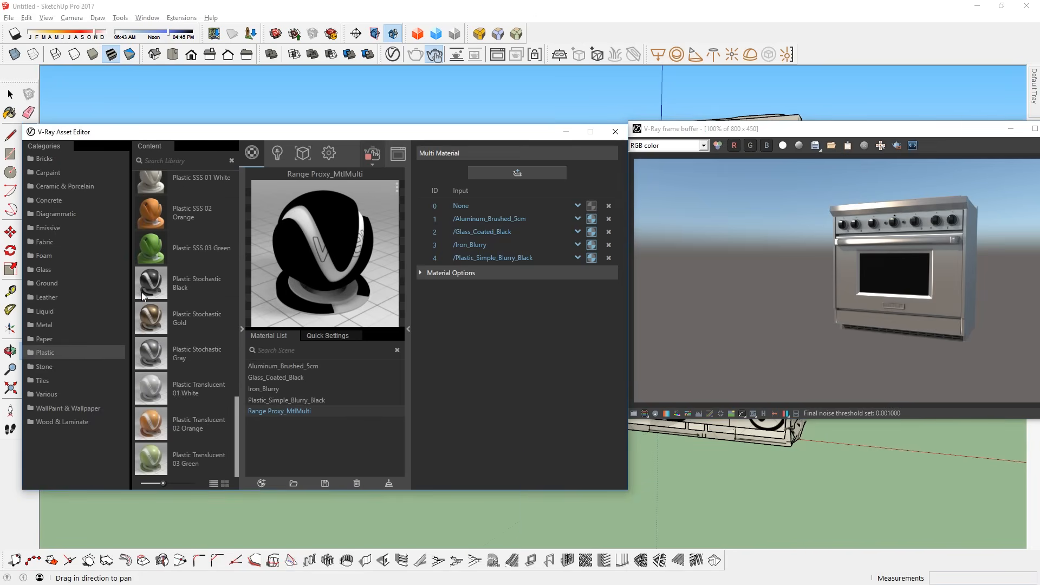
scroll("up", 3)
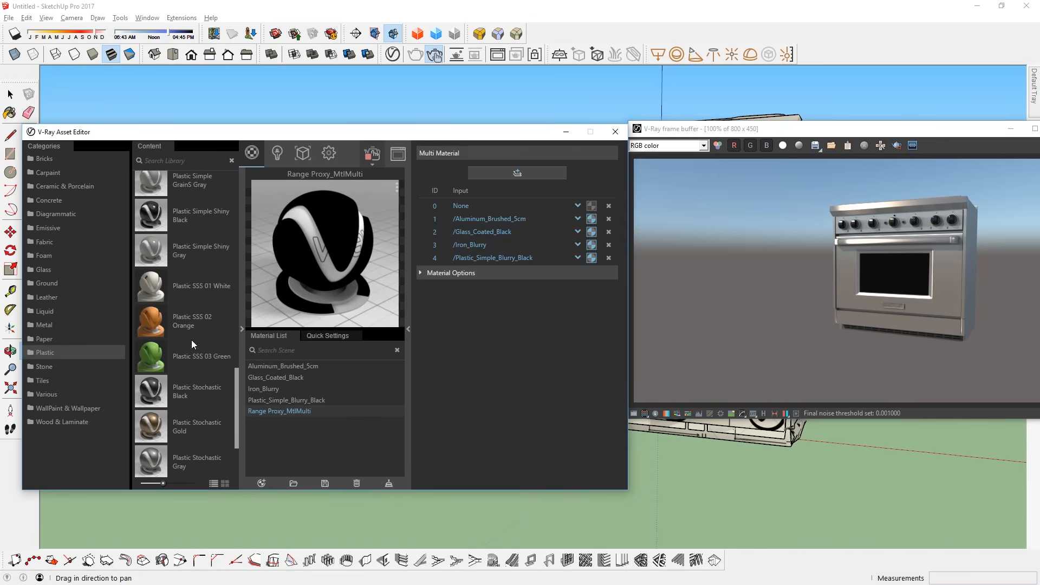
mouse_move(153, 359)
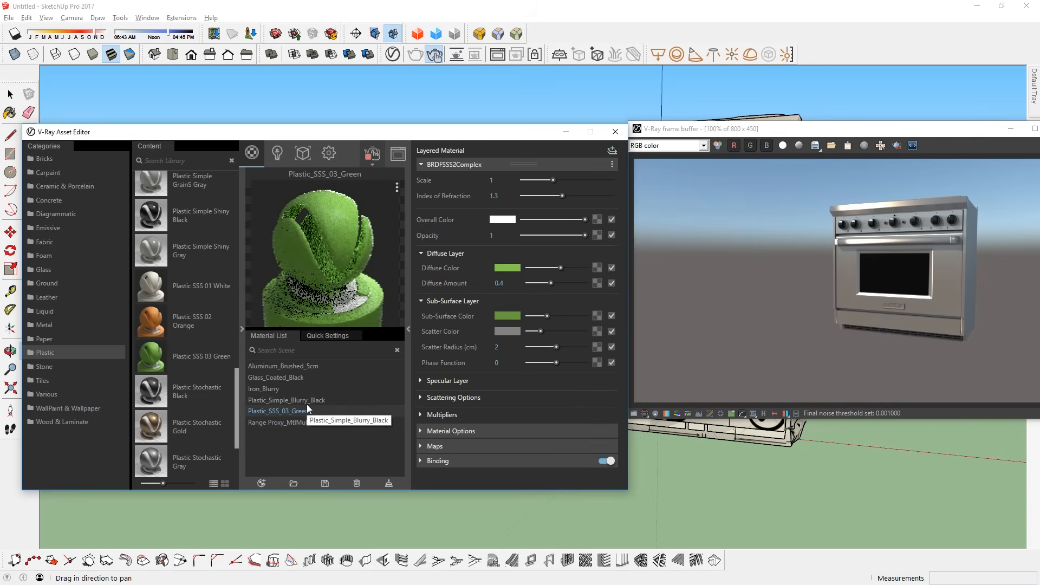
left_click(278, 422)
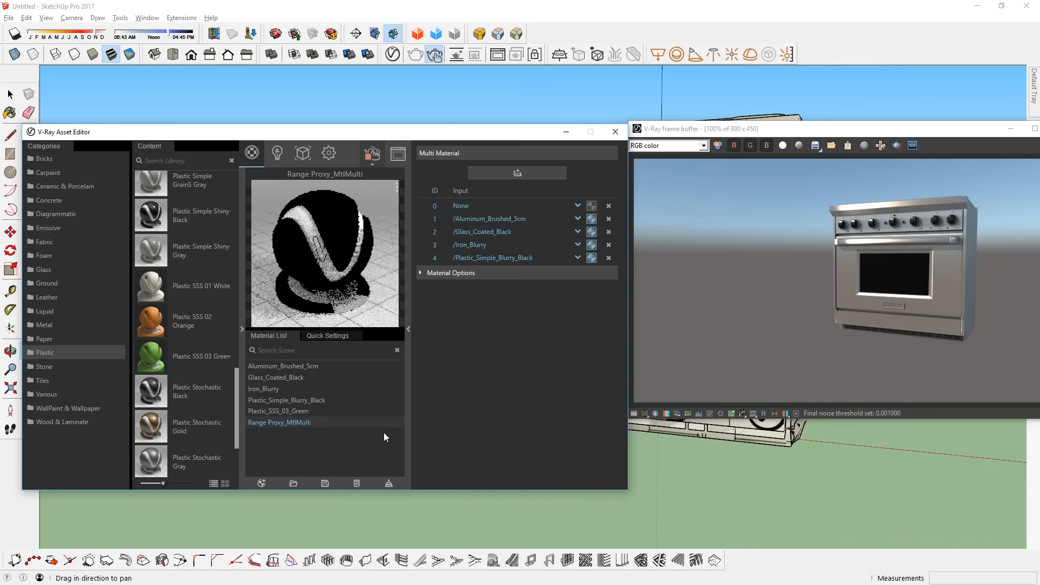
mouse_move(489, 228)
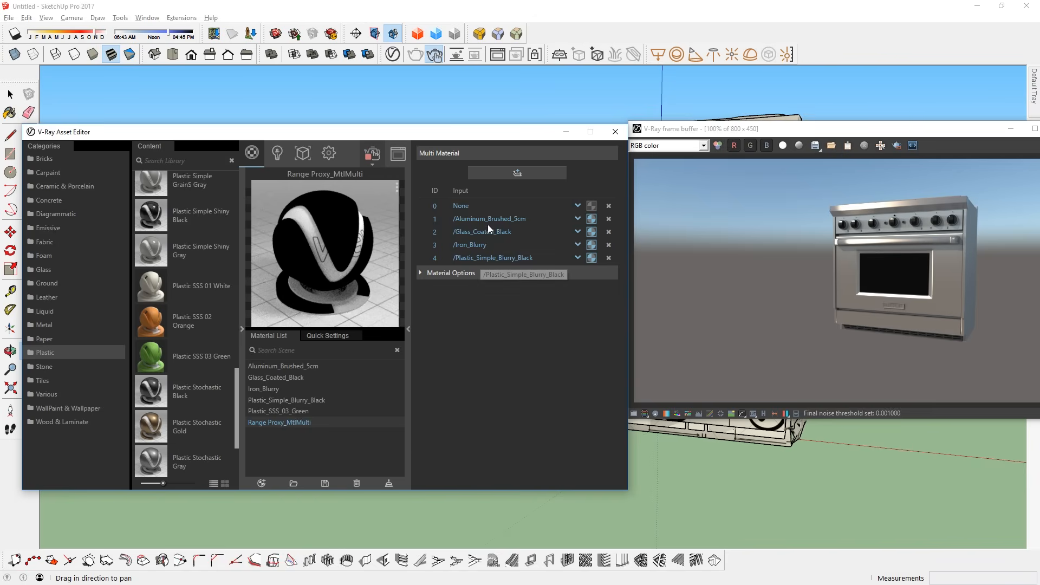
- Assign Plastic_SSS_03_Green to slot 1 of the range multi-material
left_click(420, 273)
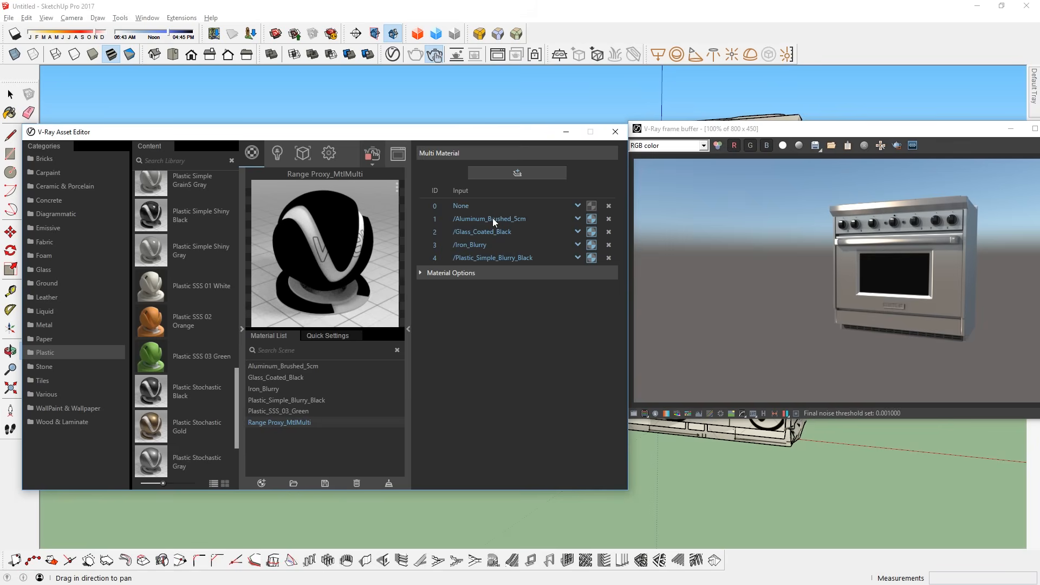
left_click(576, 232)
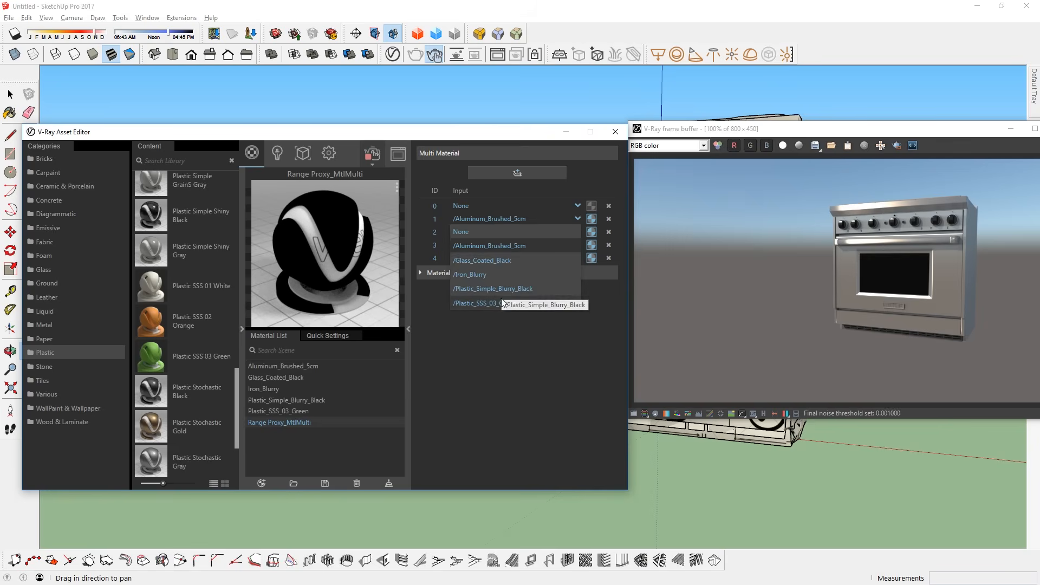
left_click(477, 304)
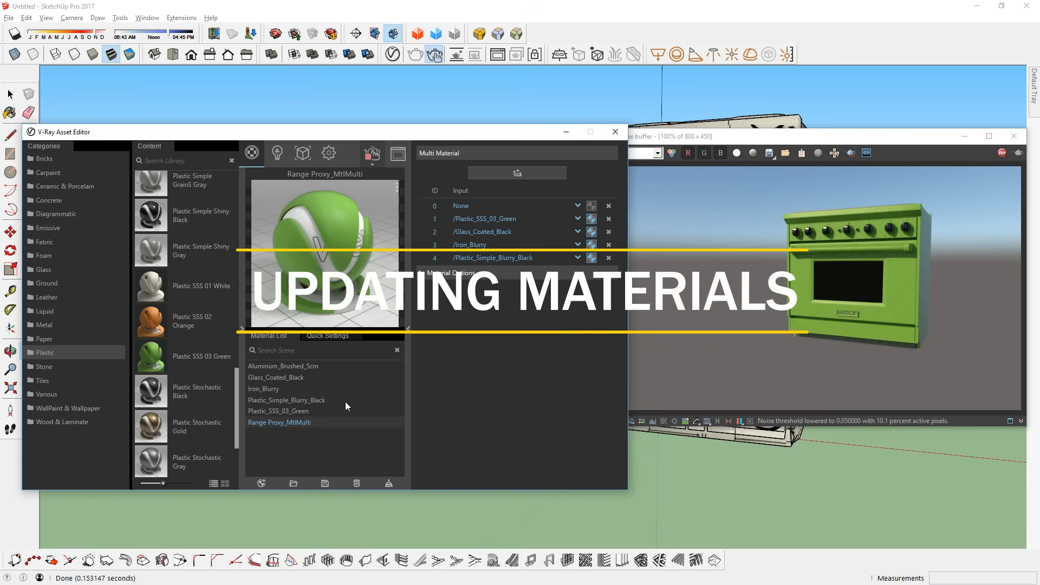
- Set Plastic_Simple_Blurry_Black's diffuse colour to red and re-render the green range
left_click(286, 400)
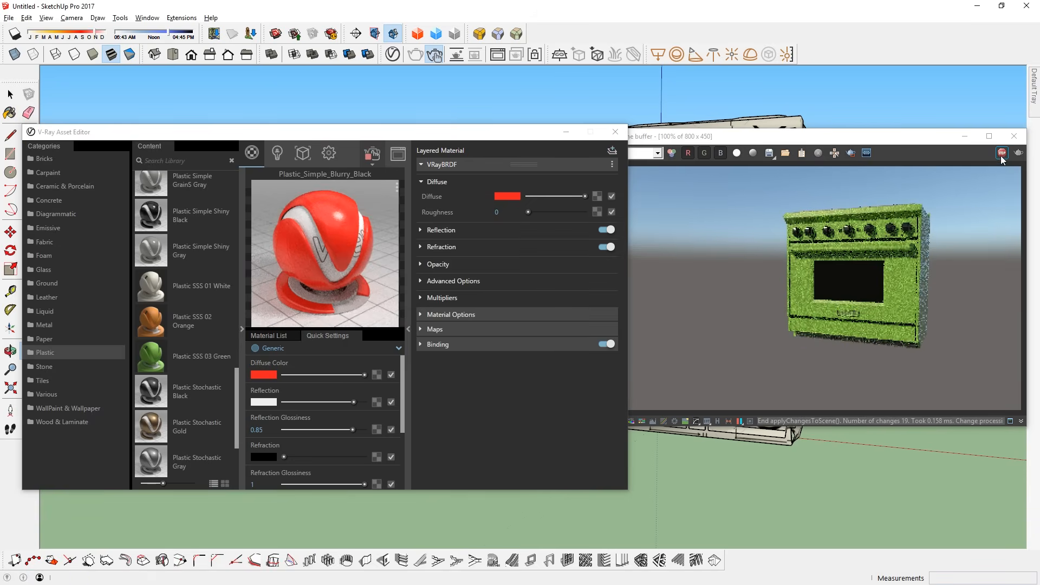
left_click(1002, 153)
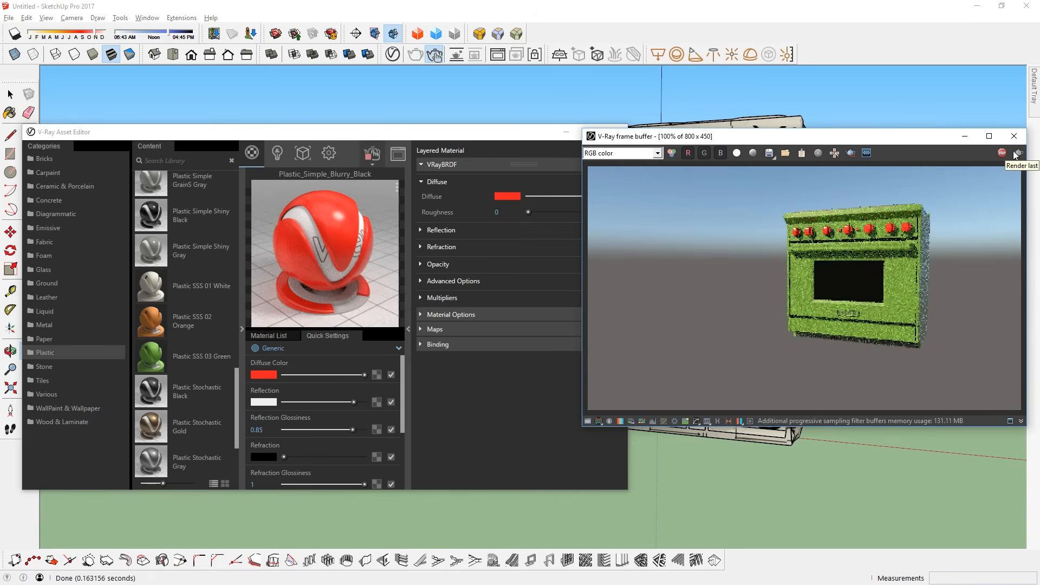
left_click(1019, 152)
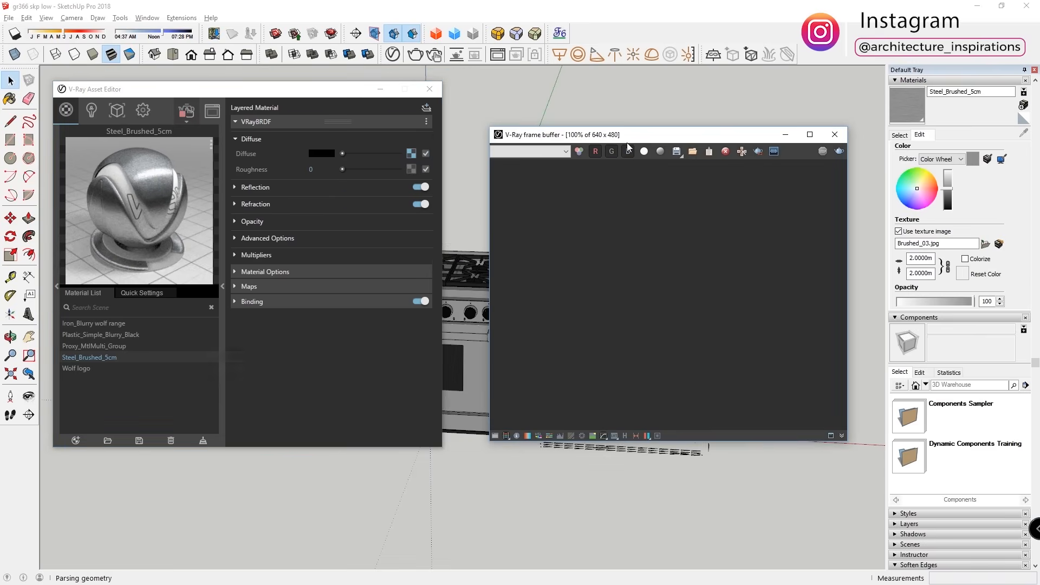
- Show the GR366 multi-material inputs, then switch to the web browser
left_click(93, 346)
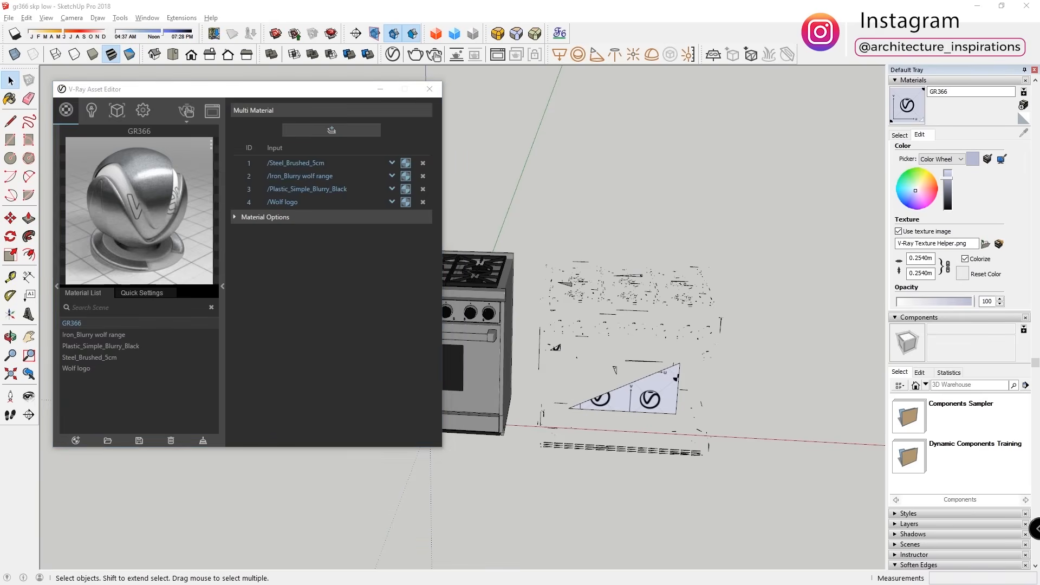
left_click(392, 54)
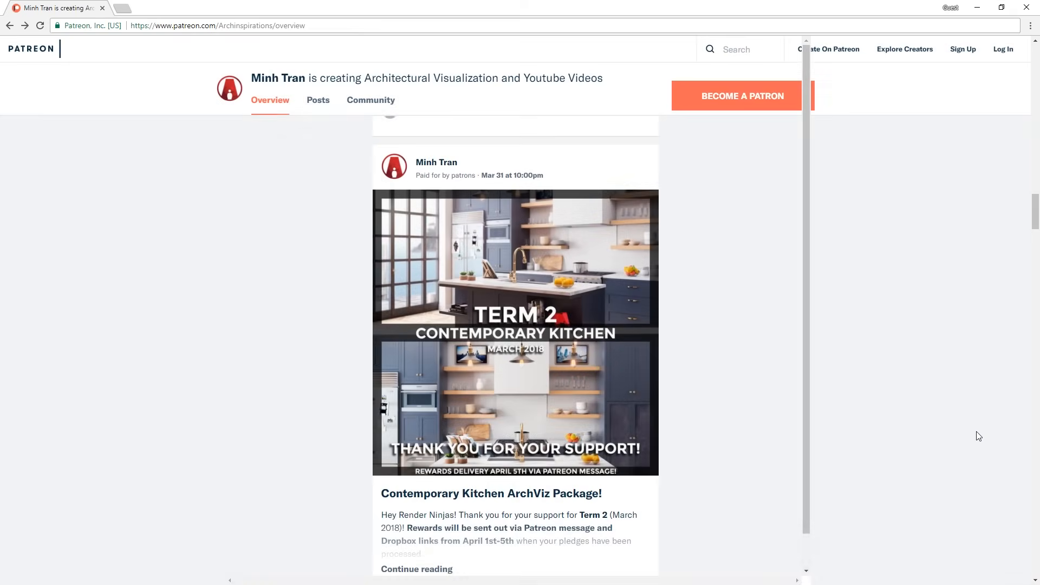
- Scroll the Patreon page to the Contemporary Kitchen ArchViz Package post
scroll("up", 3)
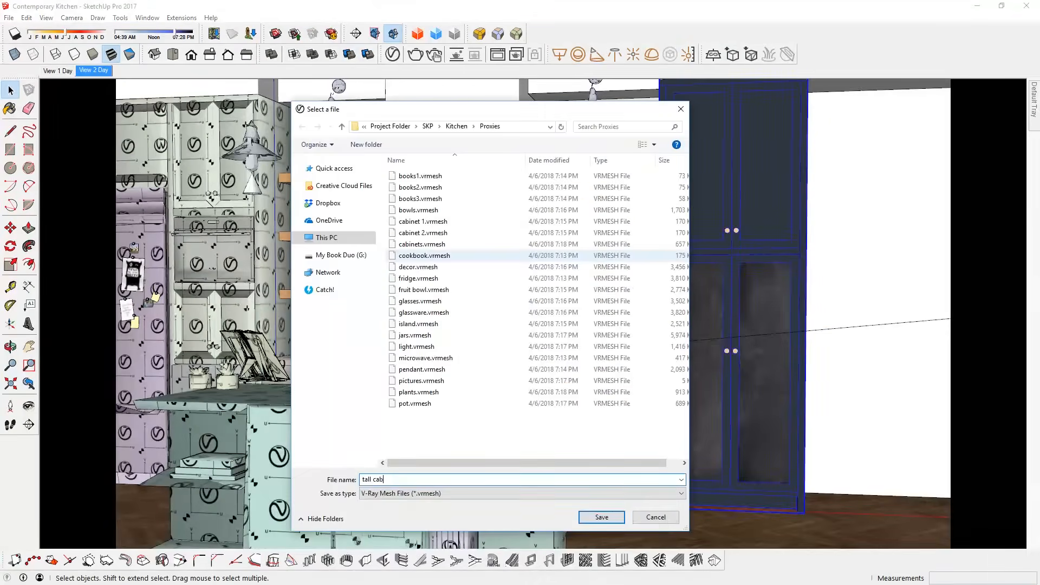
- Save the tall cabinet proxy file as tall cab in the kitchen Proxies folder
left_click(600, 517)
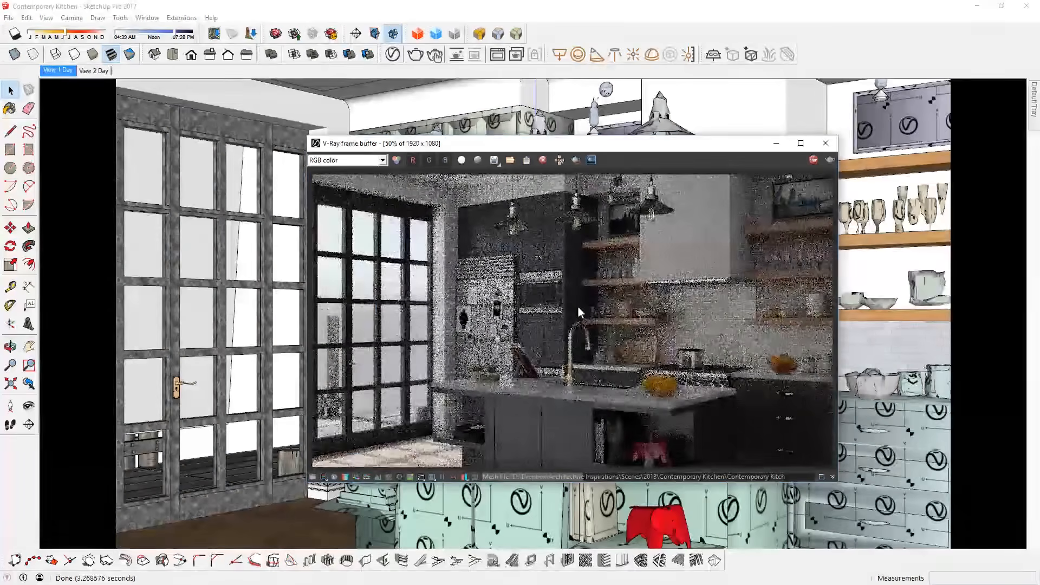